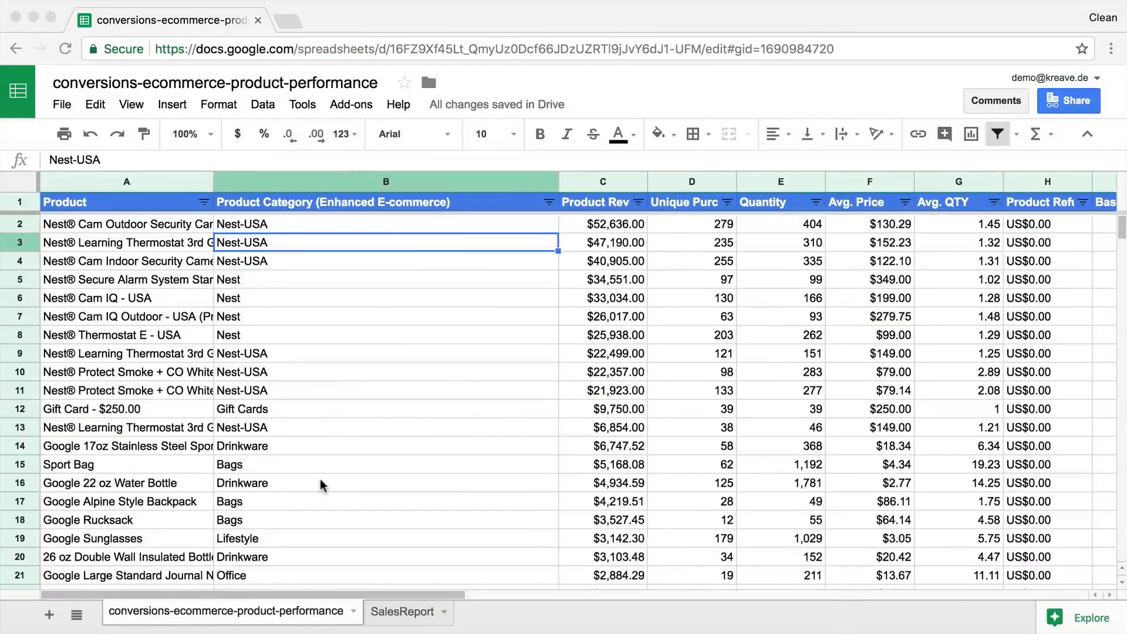
mouse_move(459, 335)
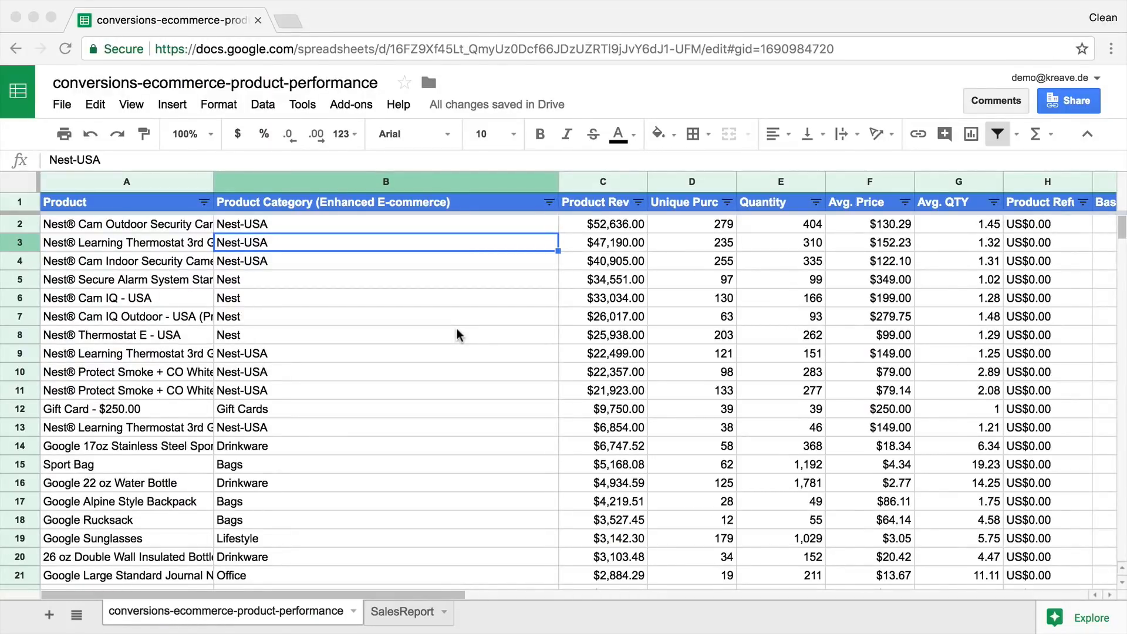
mouse_move(394, 343)
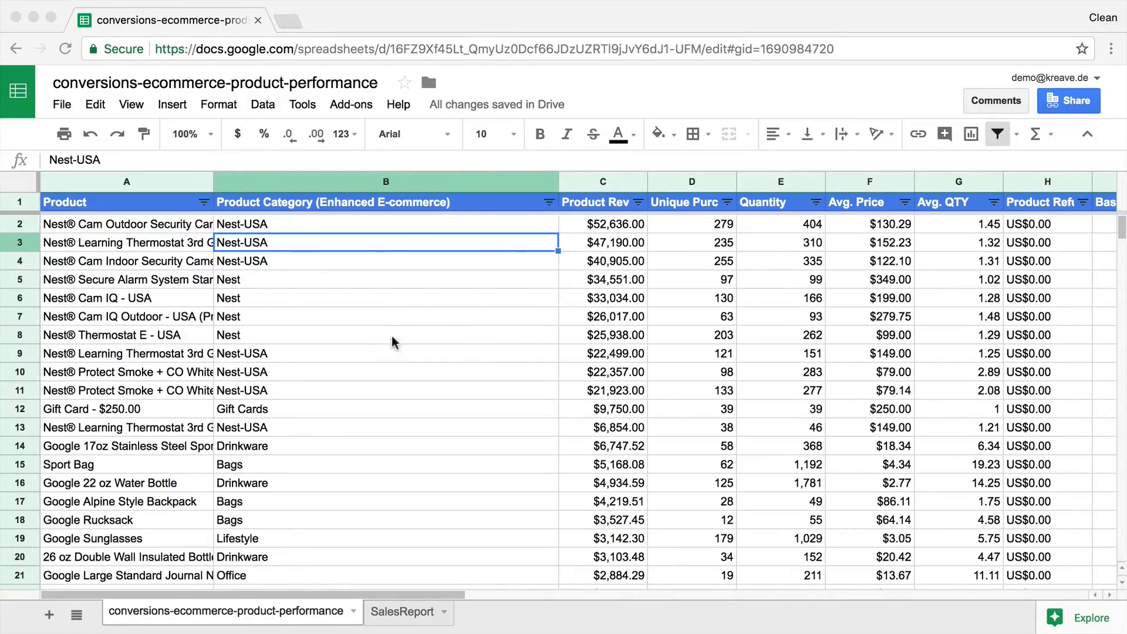
mouse_move(665, 359)
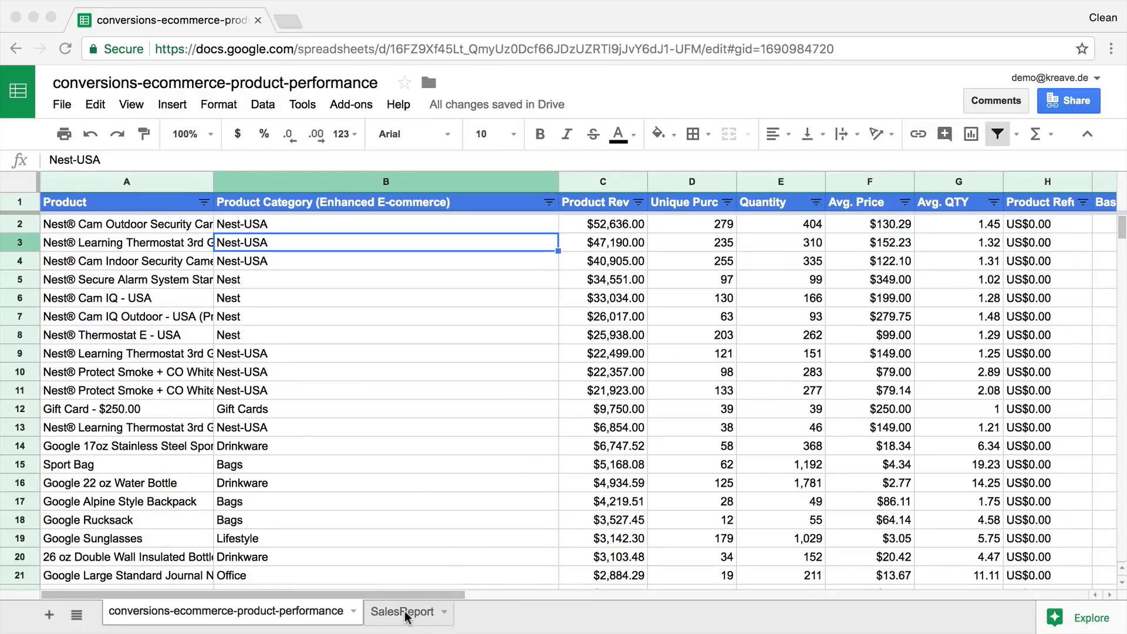
Switch to the SalesReport sheet and review its Item SKU#, Quantity and other column headings
click(401, 611)
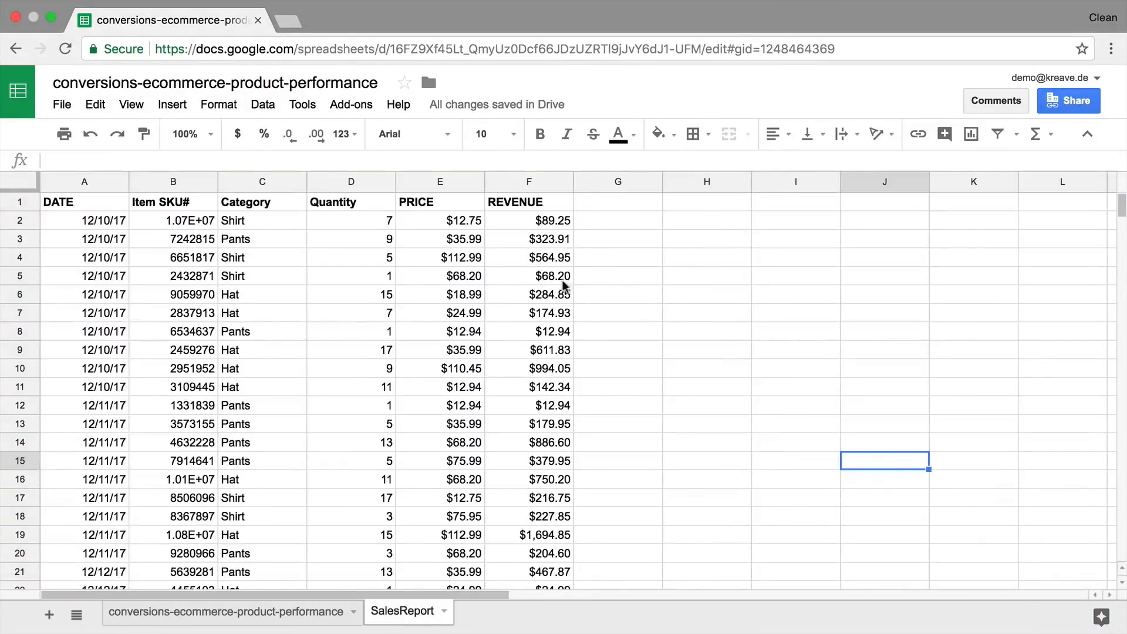
mouse_move(401, 386)
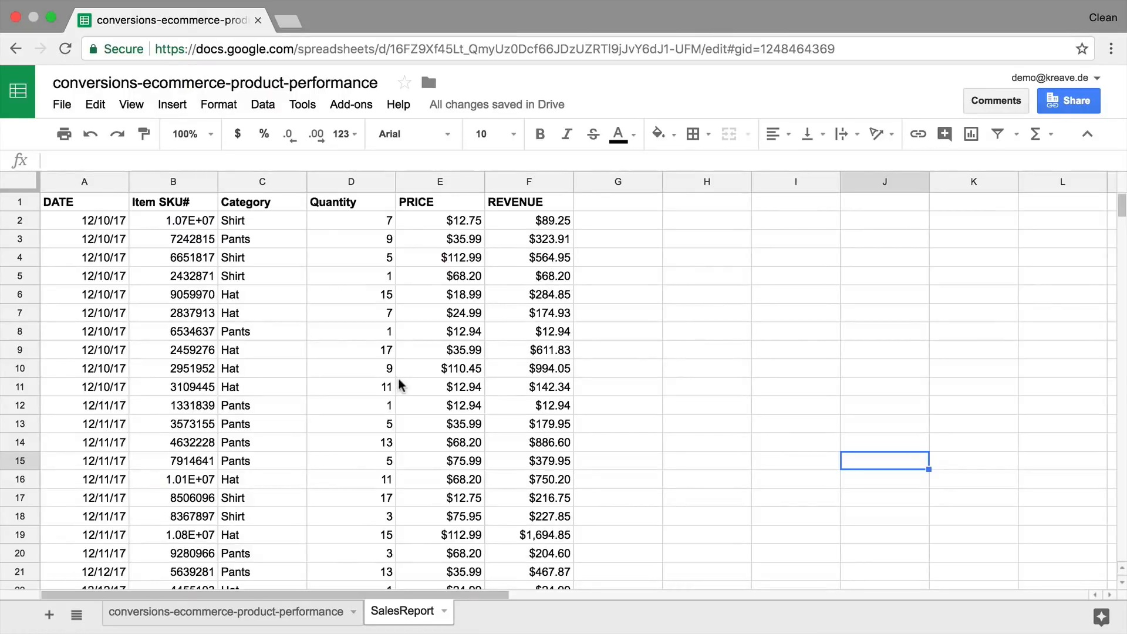
scroll(down, 3)
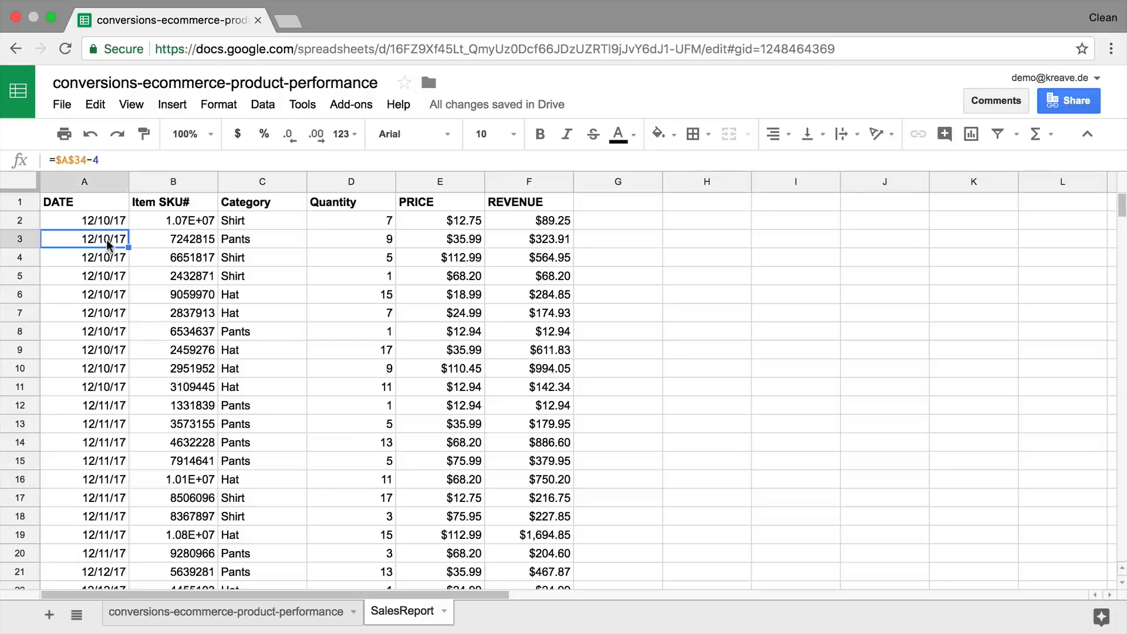
click(173, 201)
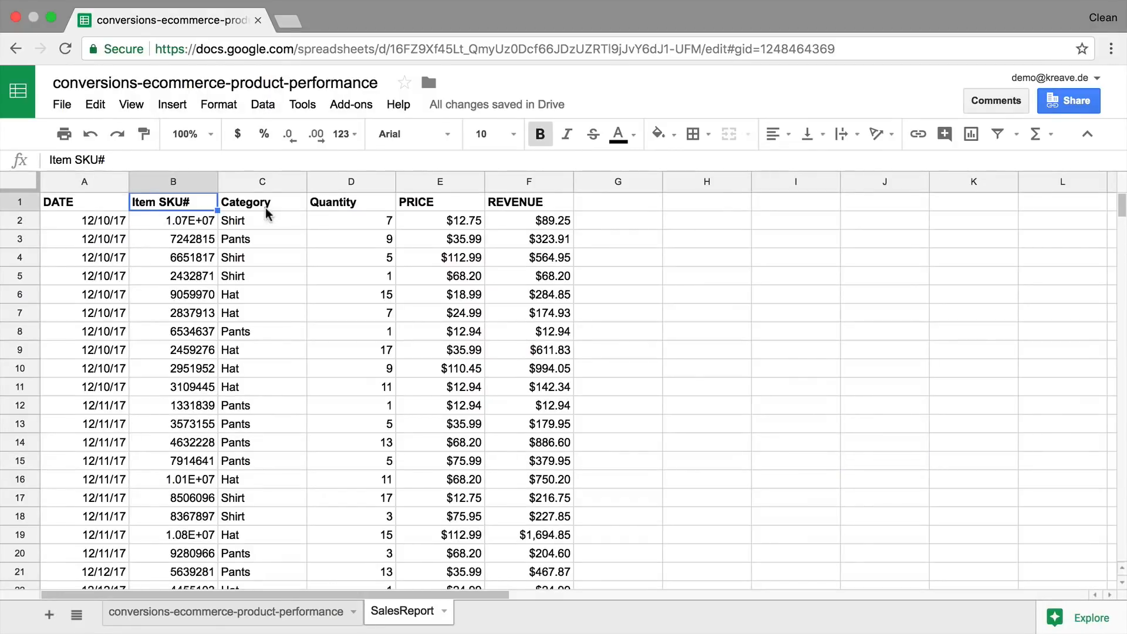
click(351, 202)
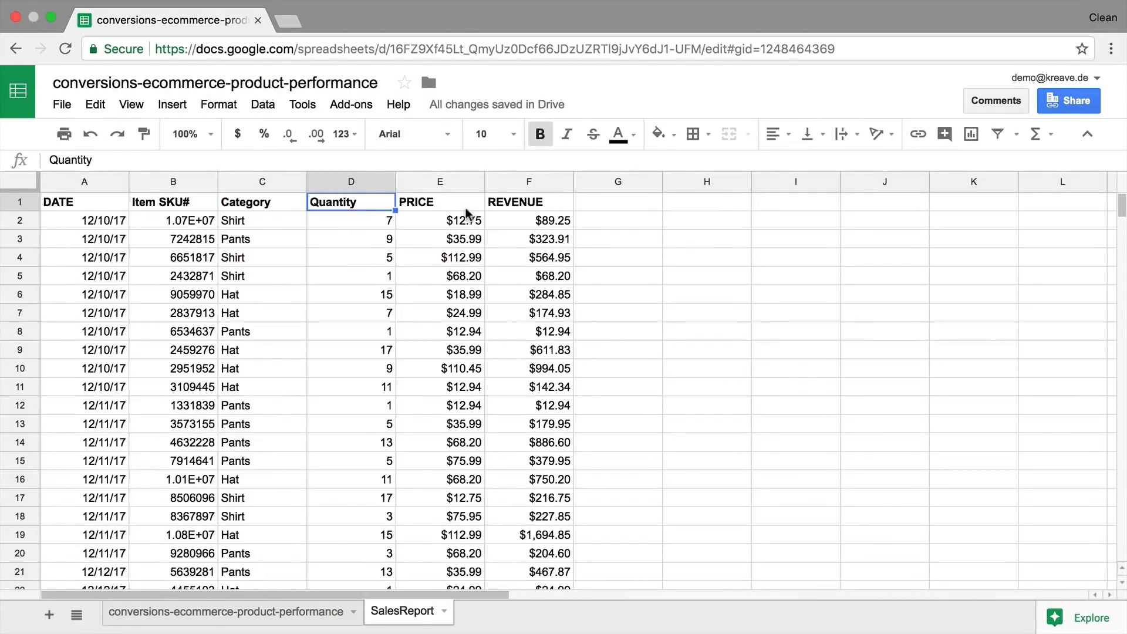
click(529, 202)
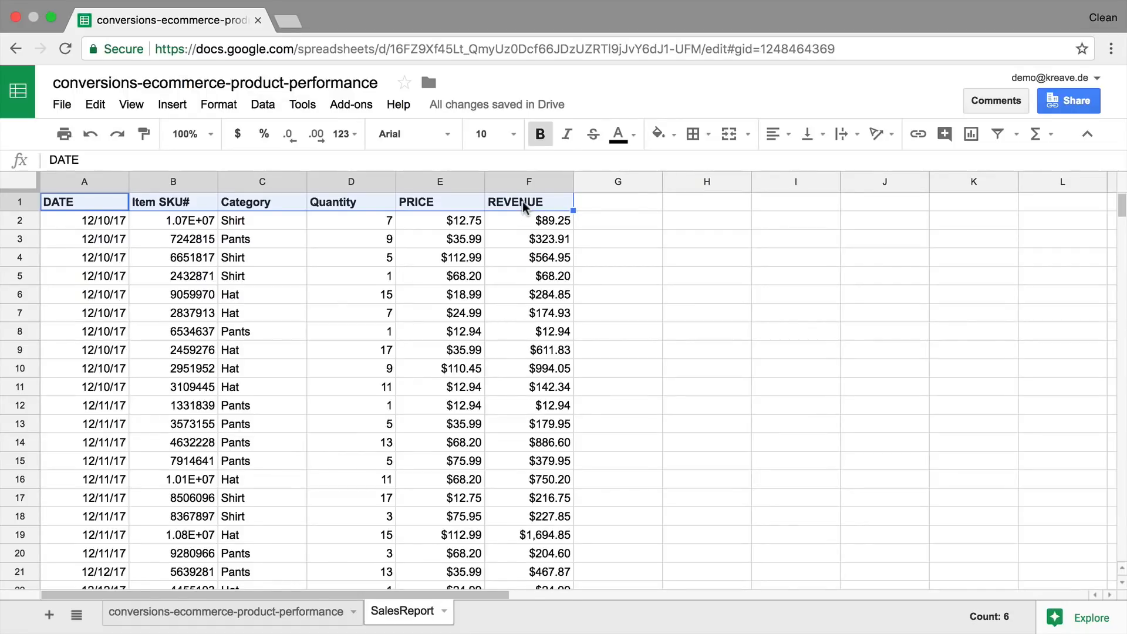
Select a Category cell and bring up the Data menu commands
click(262, 294)
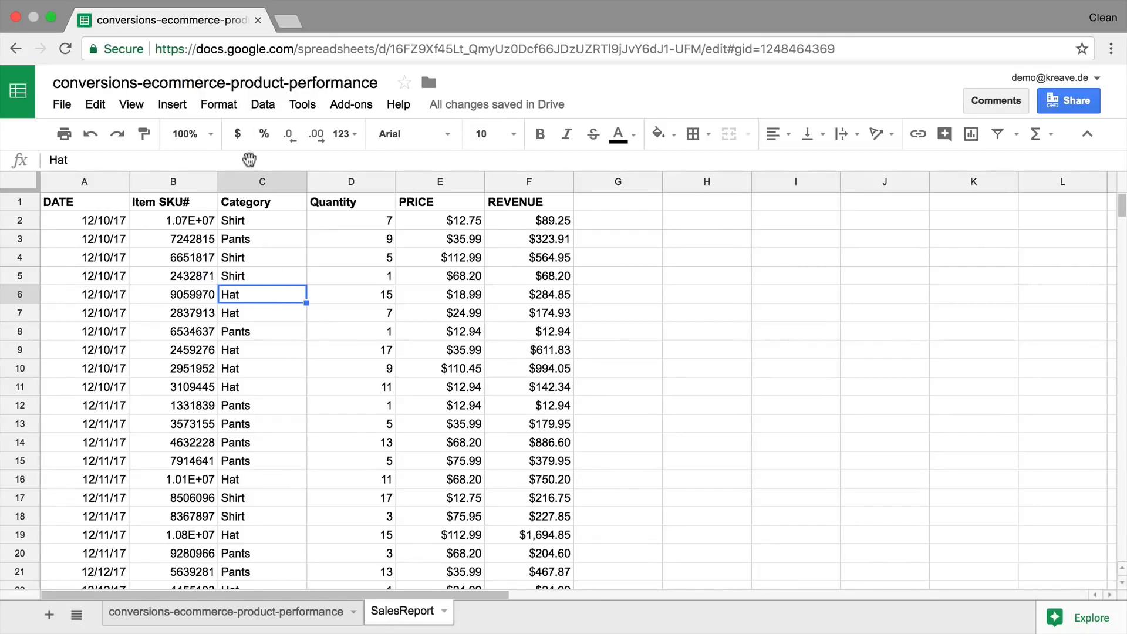
click(262, 105)
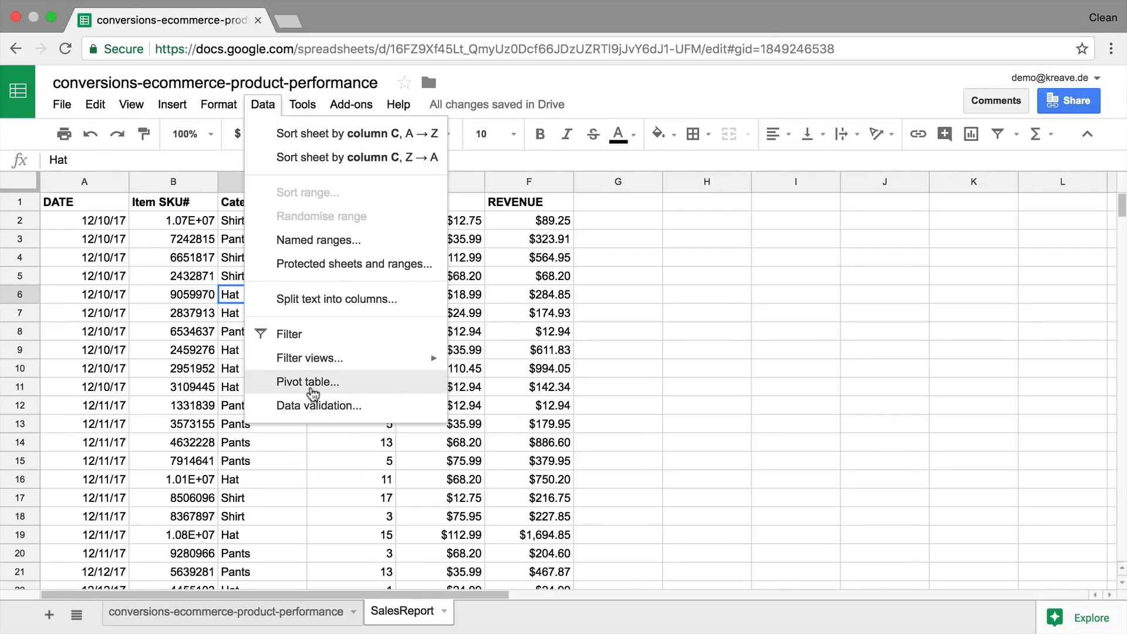
Create Pivot Table 7 from SalesReport range A1:F34 and confirm its source range
click(307, 382)
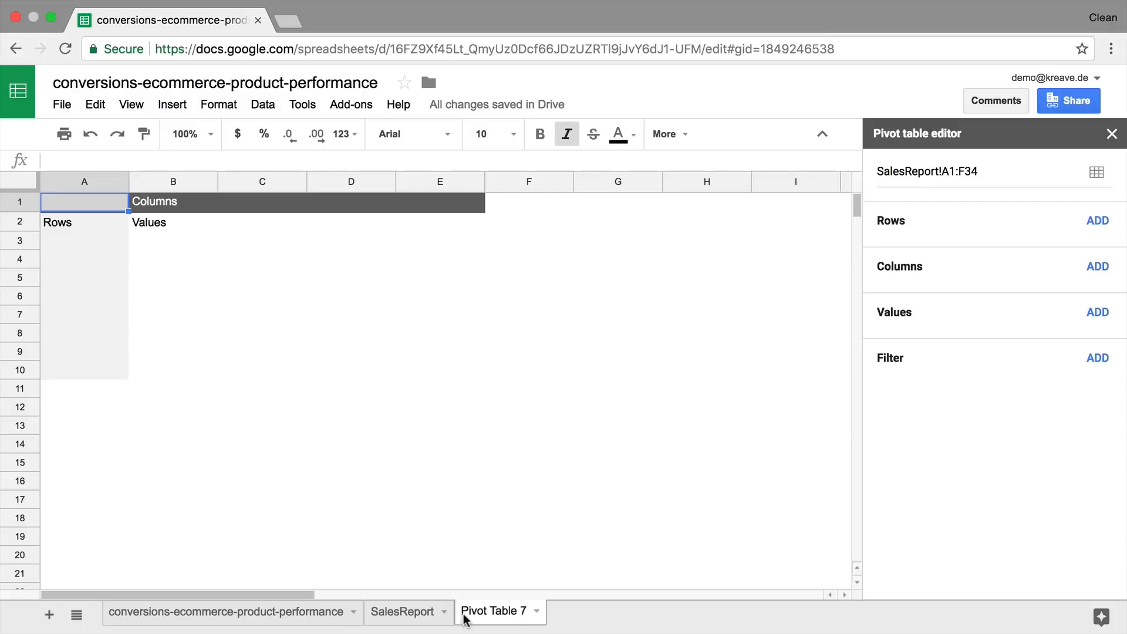
mouse_move(513, 619)
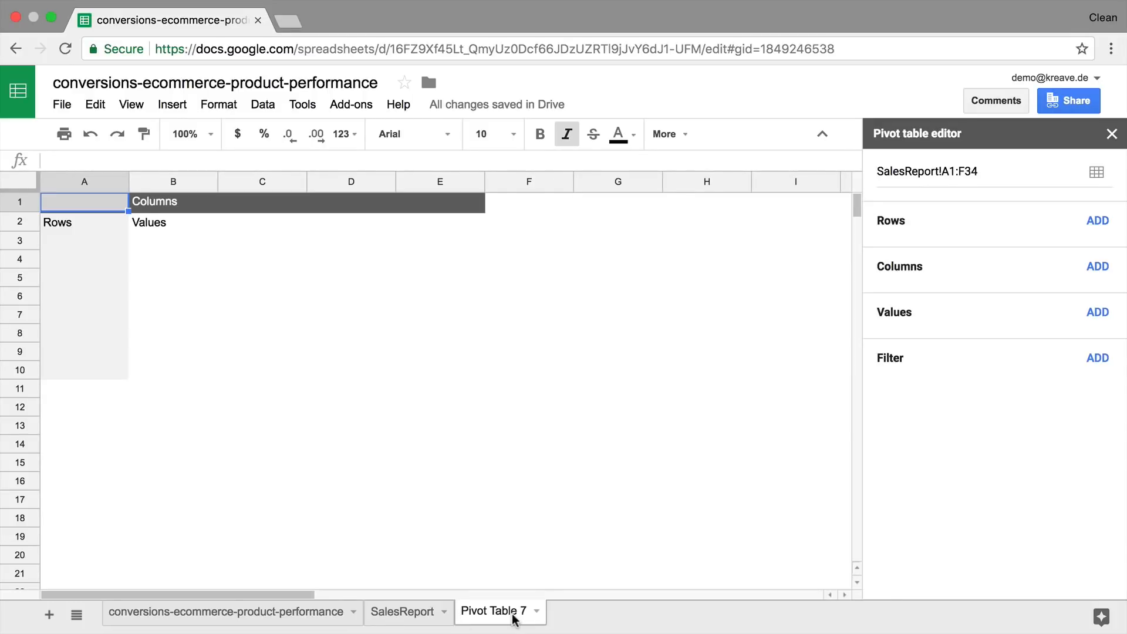
mouse_move(208, 305)
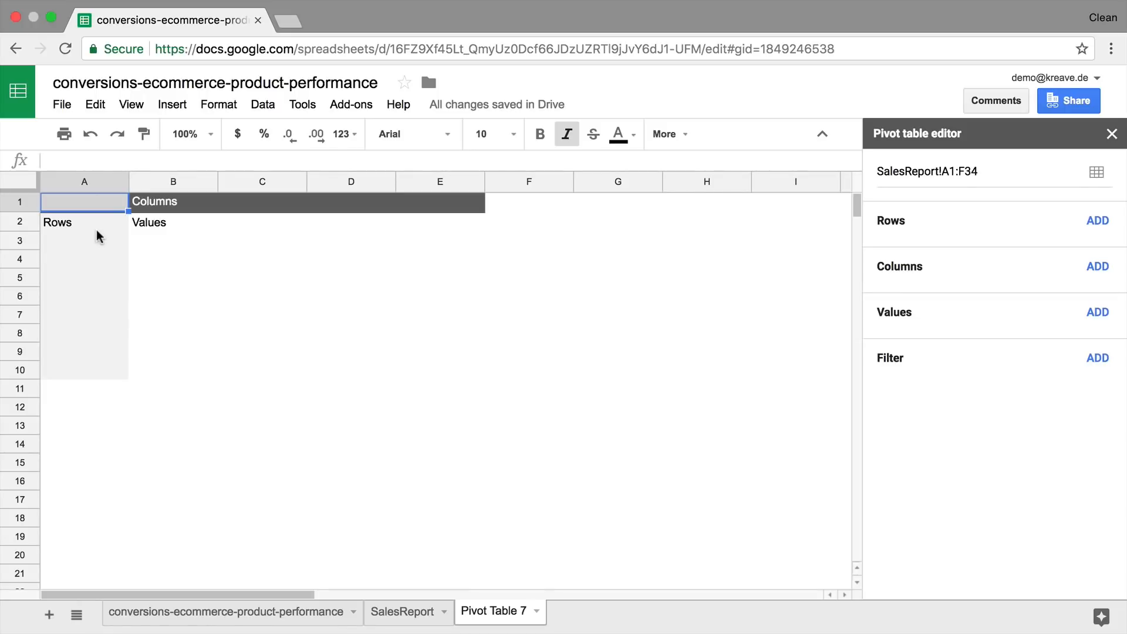
mouse_move(432, 205)
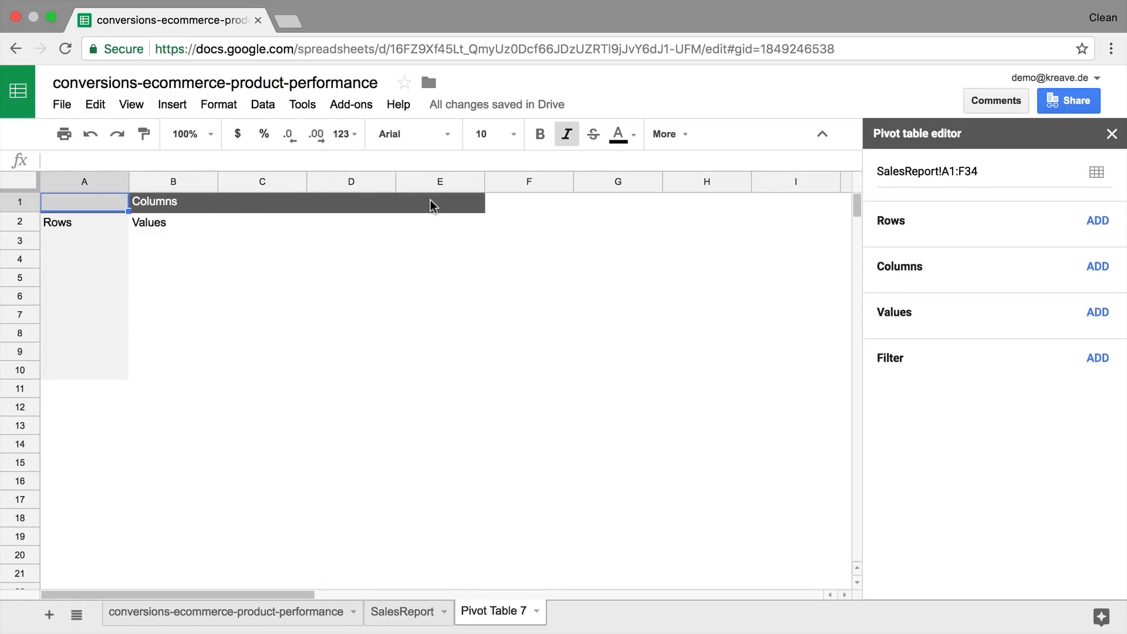
mouse_move(1076, 504)
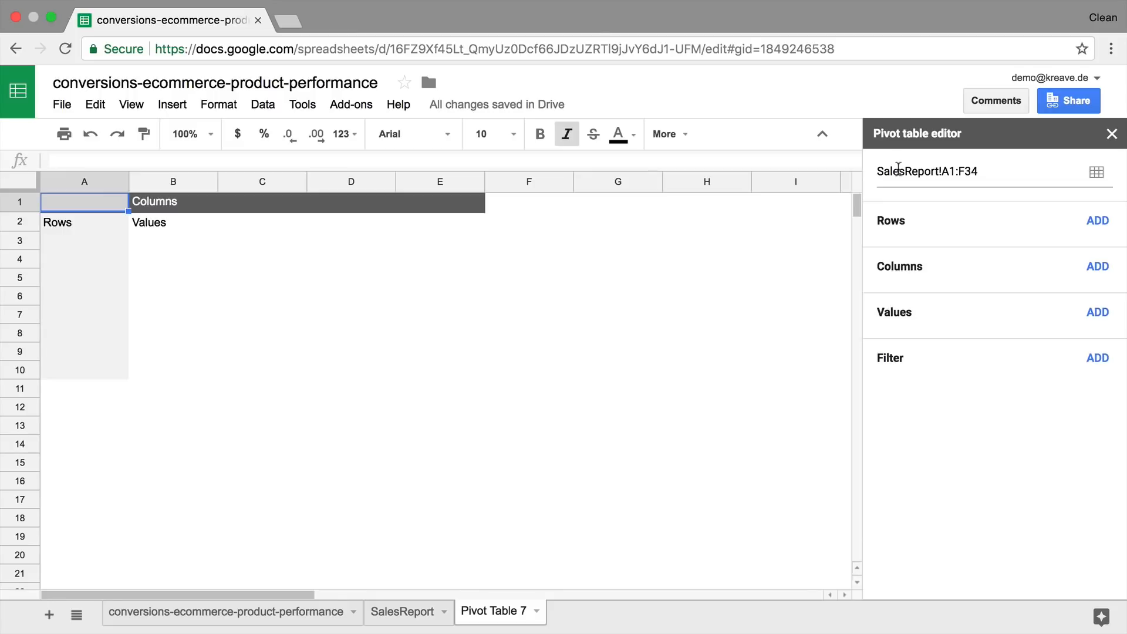
click(1098, 171)
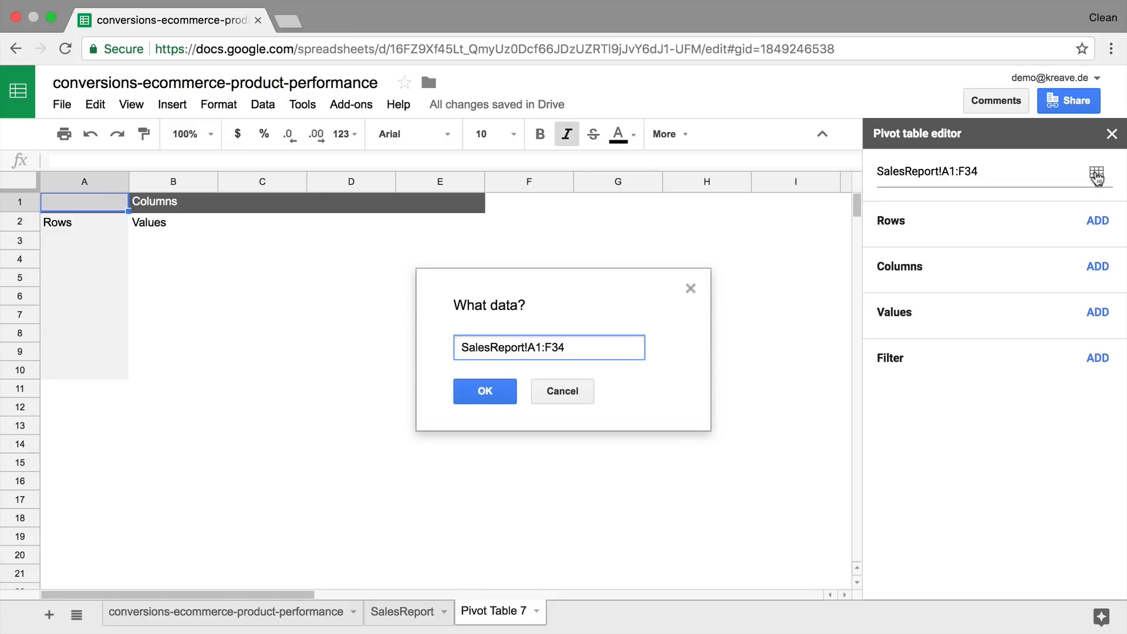
click(484, 391)
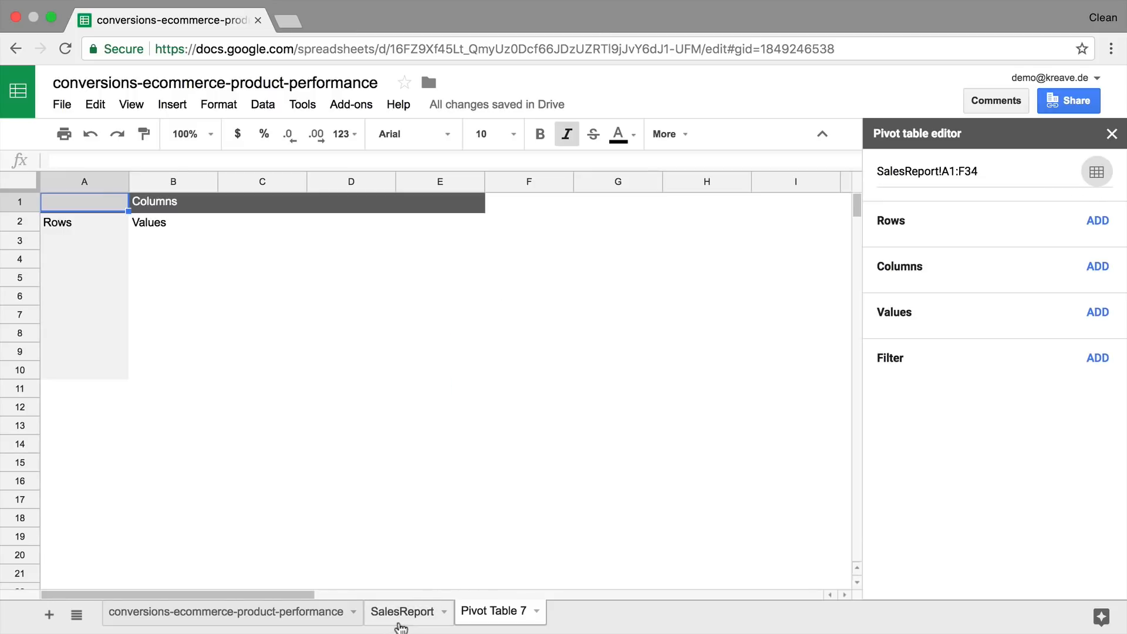
click(403, 612)
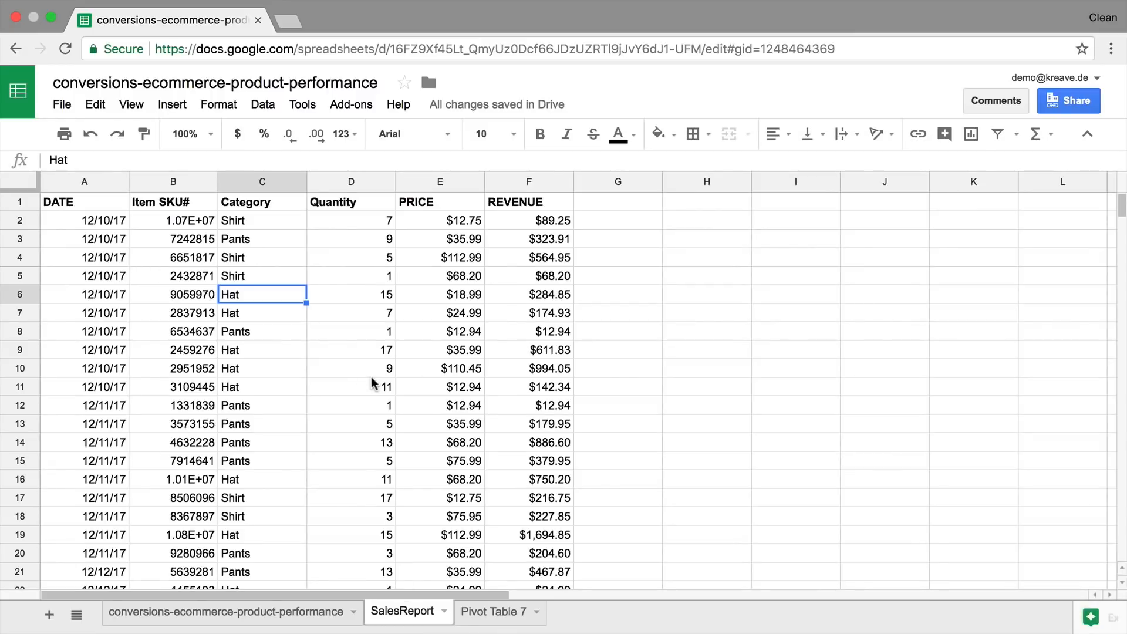
click(493, 612)
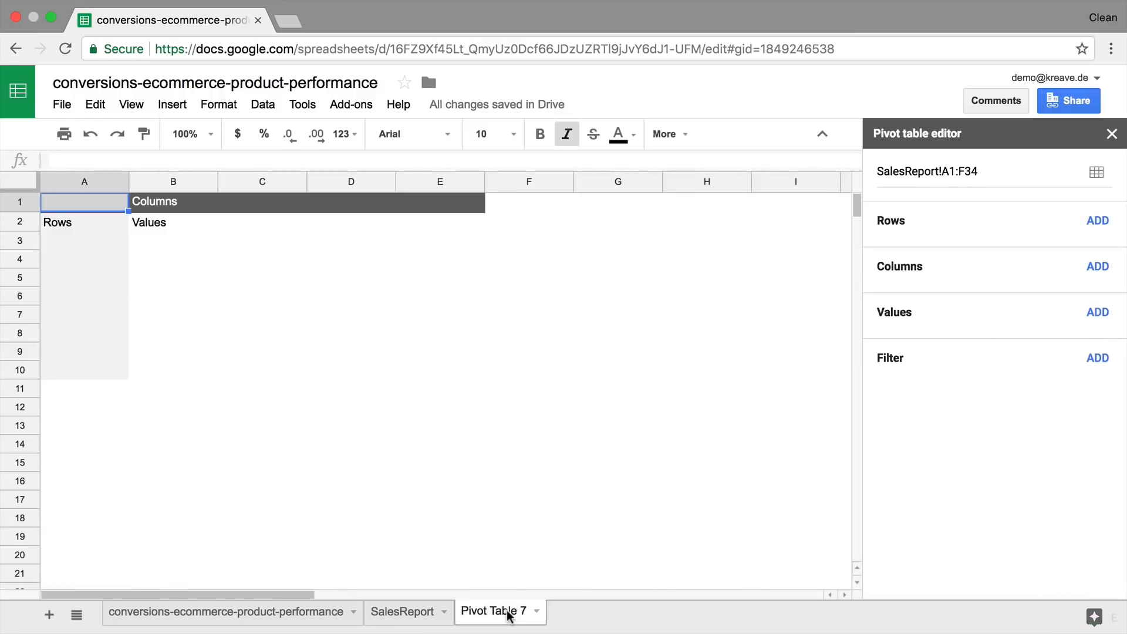
mouse_move(1067, 239)
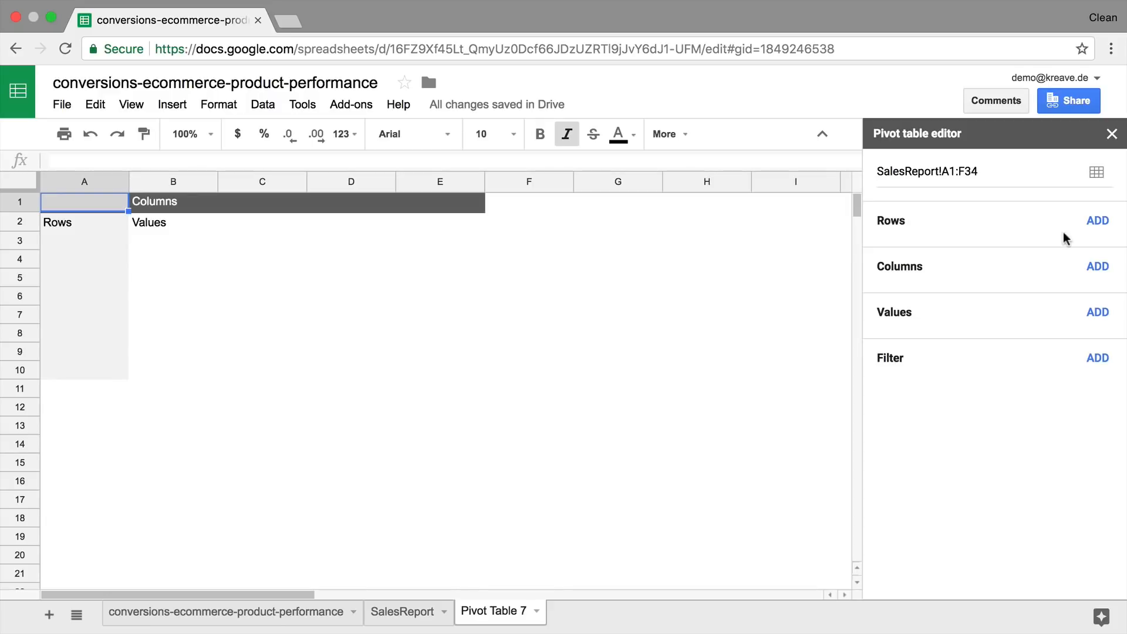
Group the pivot rows by DATE and the columns by Category (Hat, Pants, Shirt)
click(1096, 221)
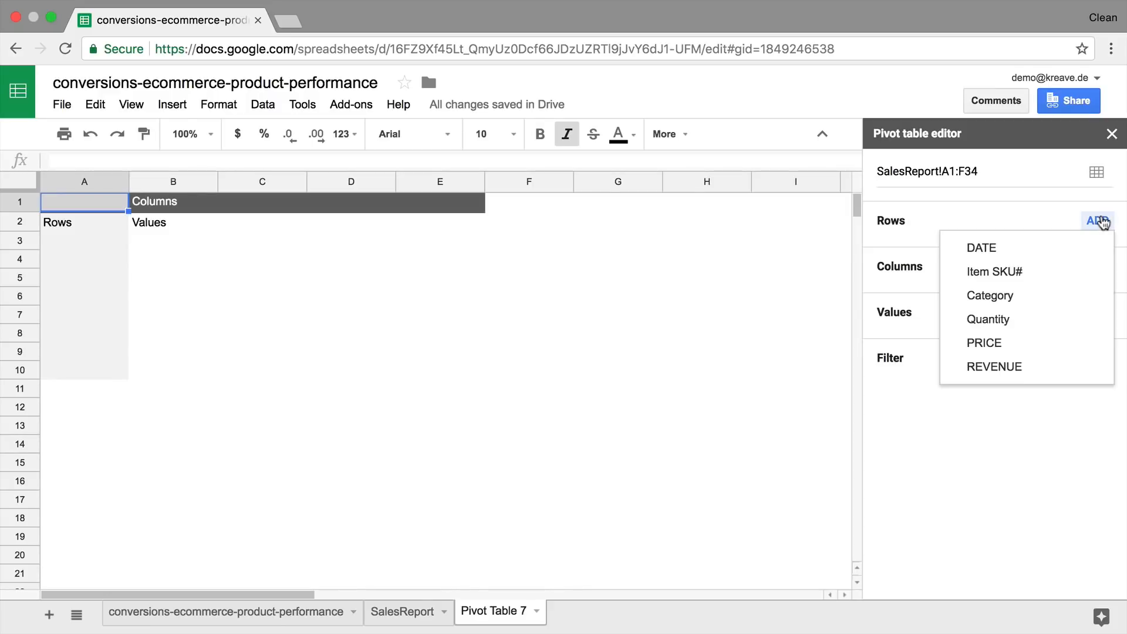
mouse_move(999, 400)
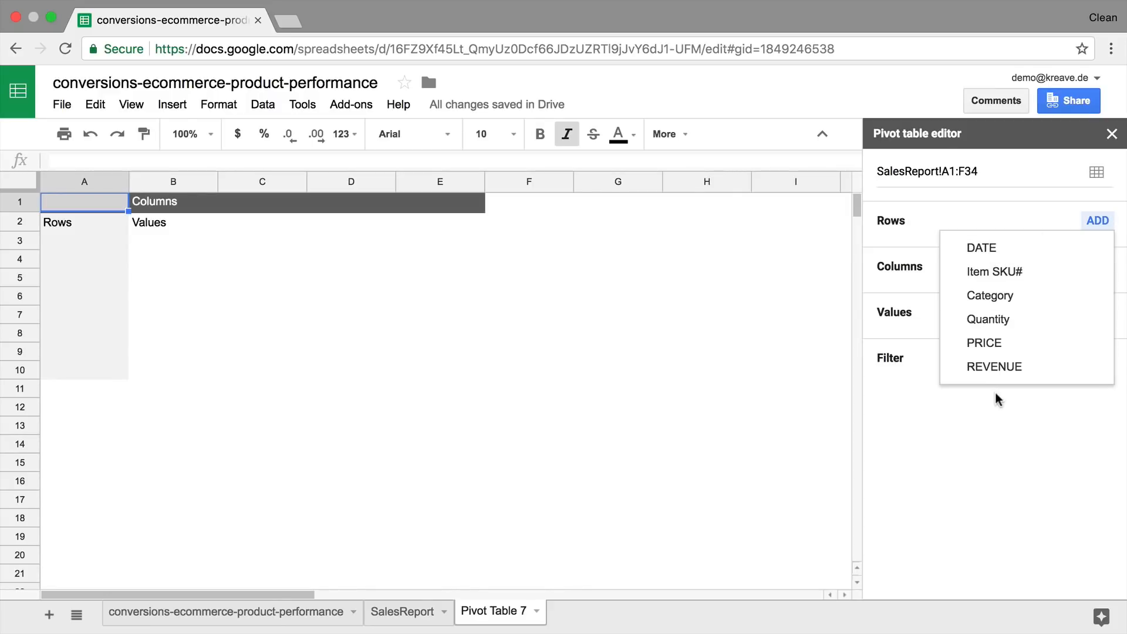
mouse_move(994, 366)
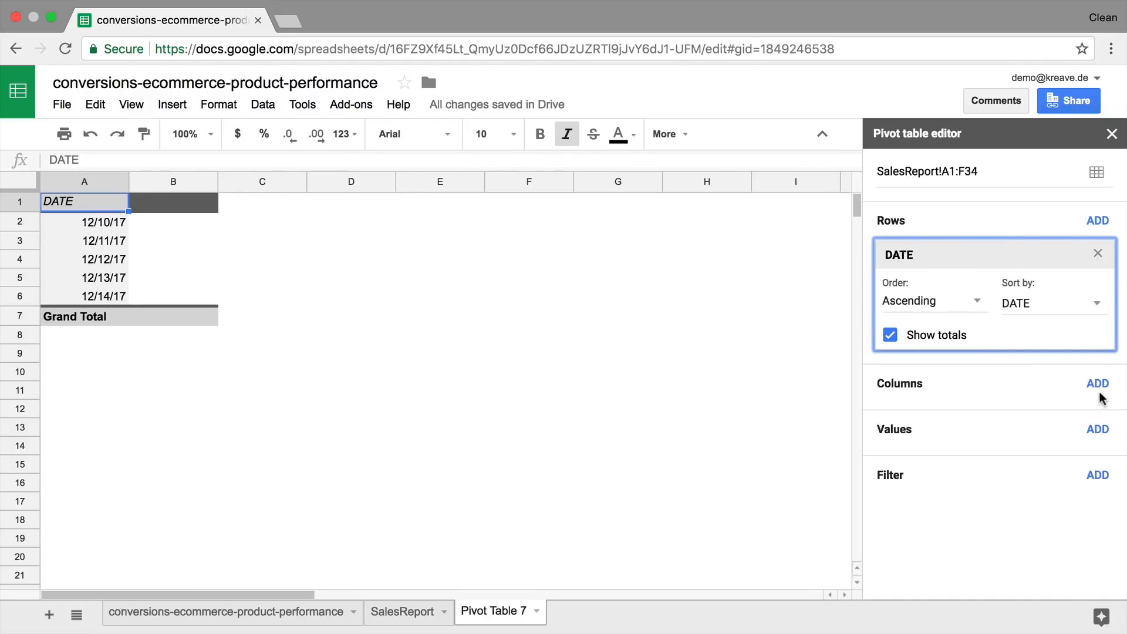
click(1097, 383)
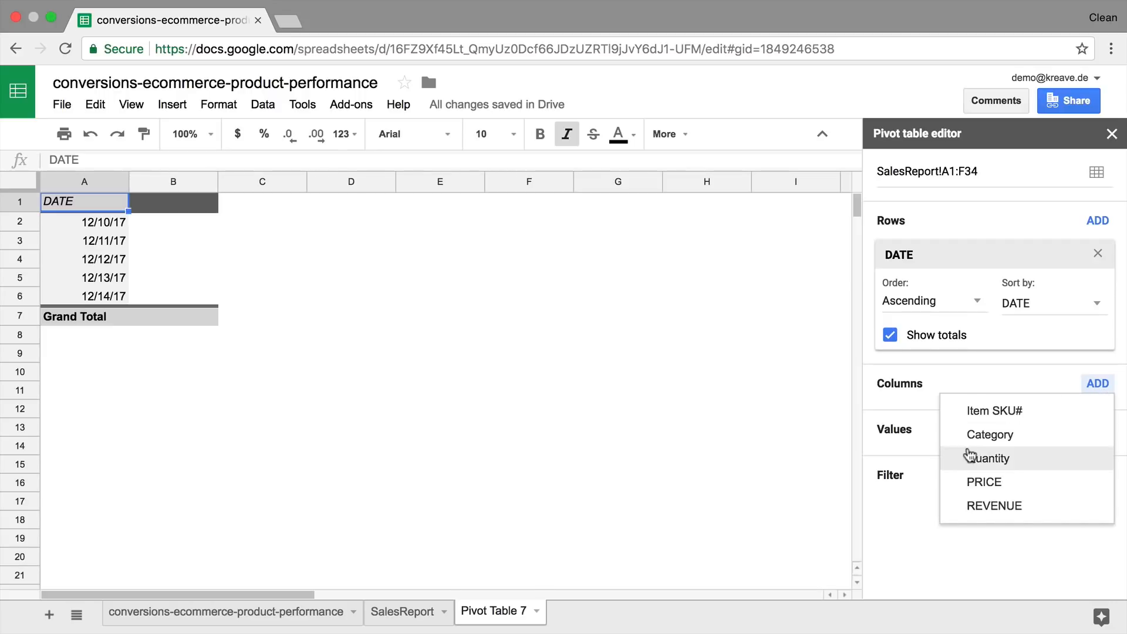
click(990, 434)
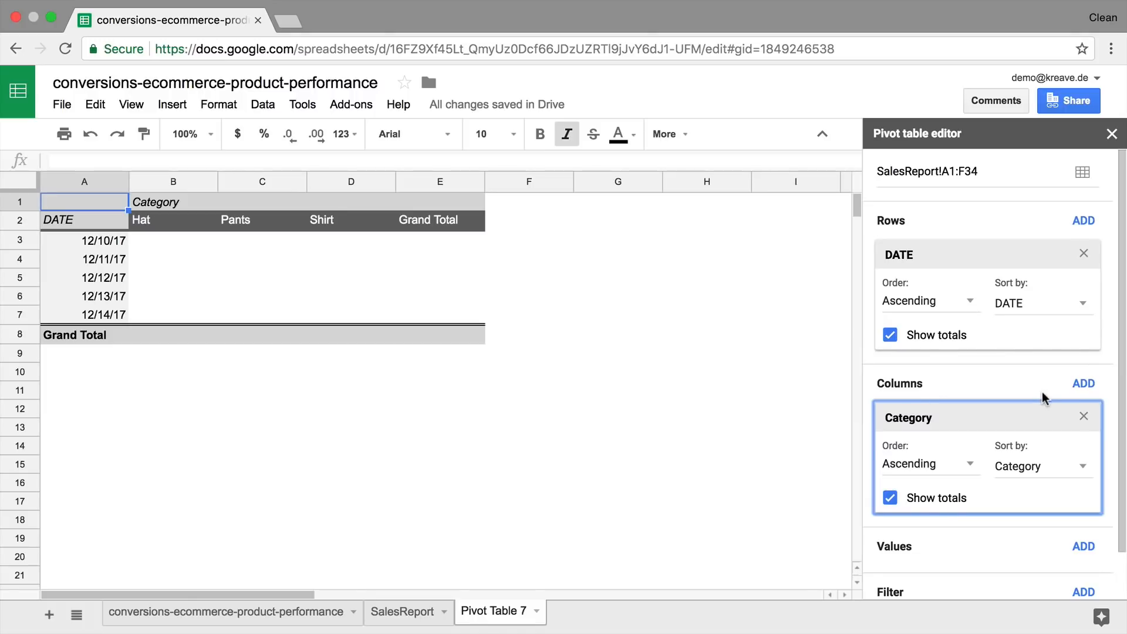
click(1083, 496)
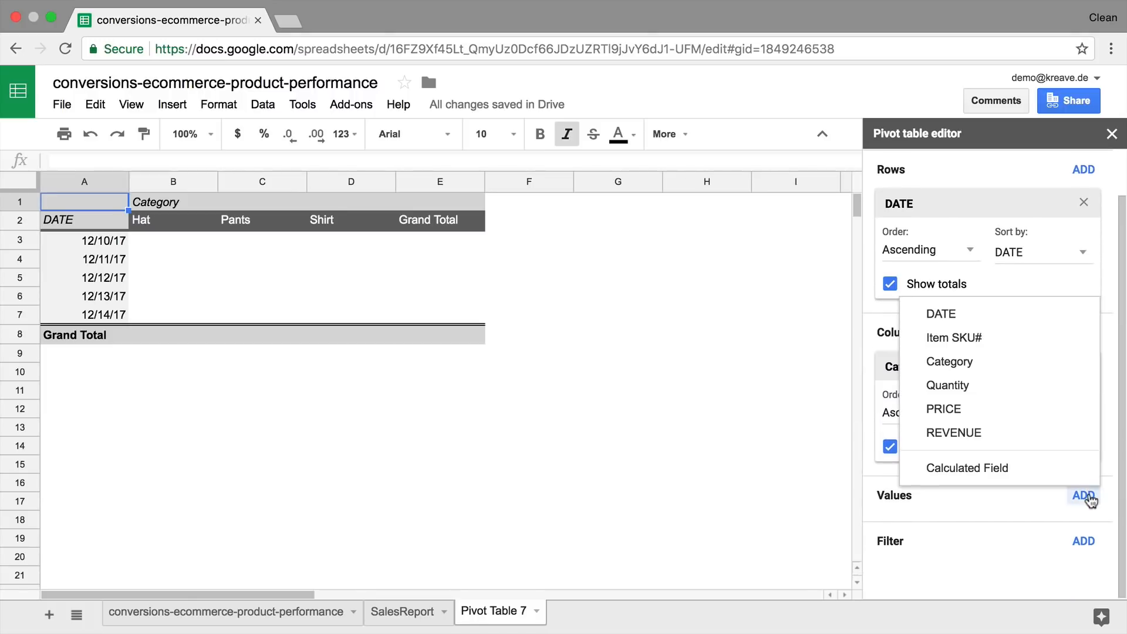
Summarise REVENUE by SUM as the pivot values and check the Pants and Shirt figures
click(953, 432)
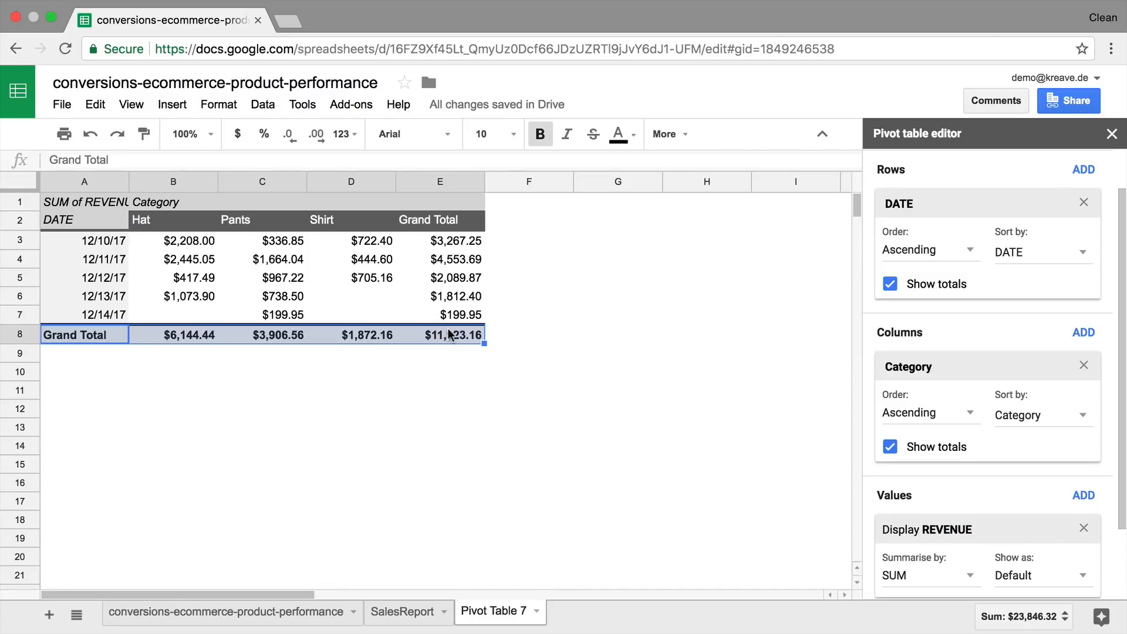
click(172, 220)
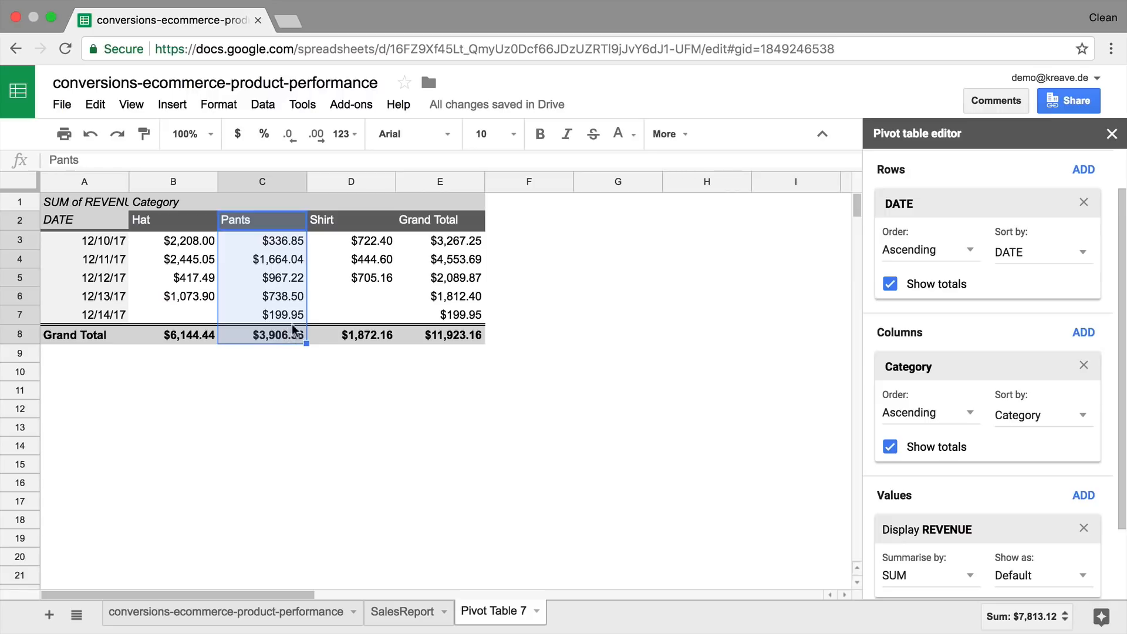
click(351, 334)
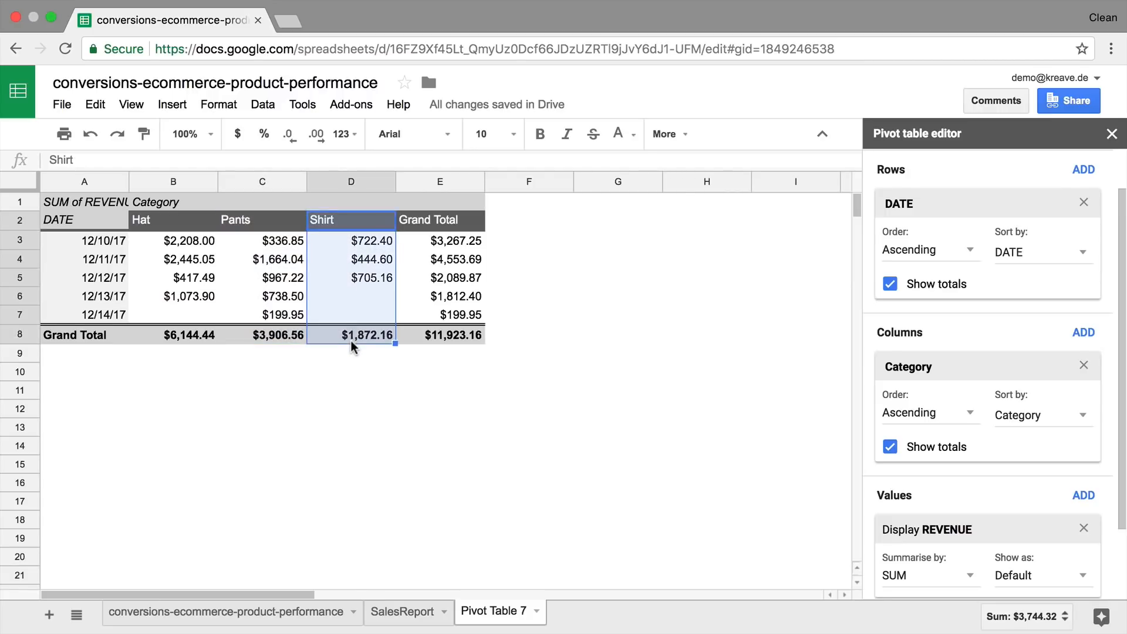
mouse_move(182, 352)
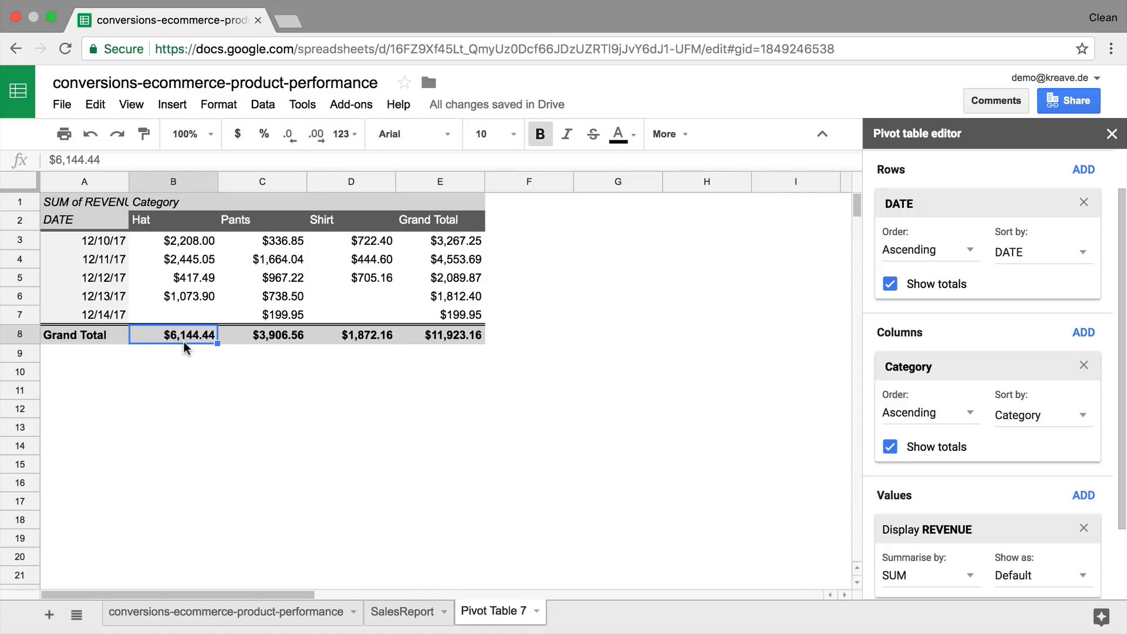
Check the Grand Total column, the 12/11/17 row and the overall $11,923.16 total
click(439, 181)
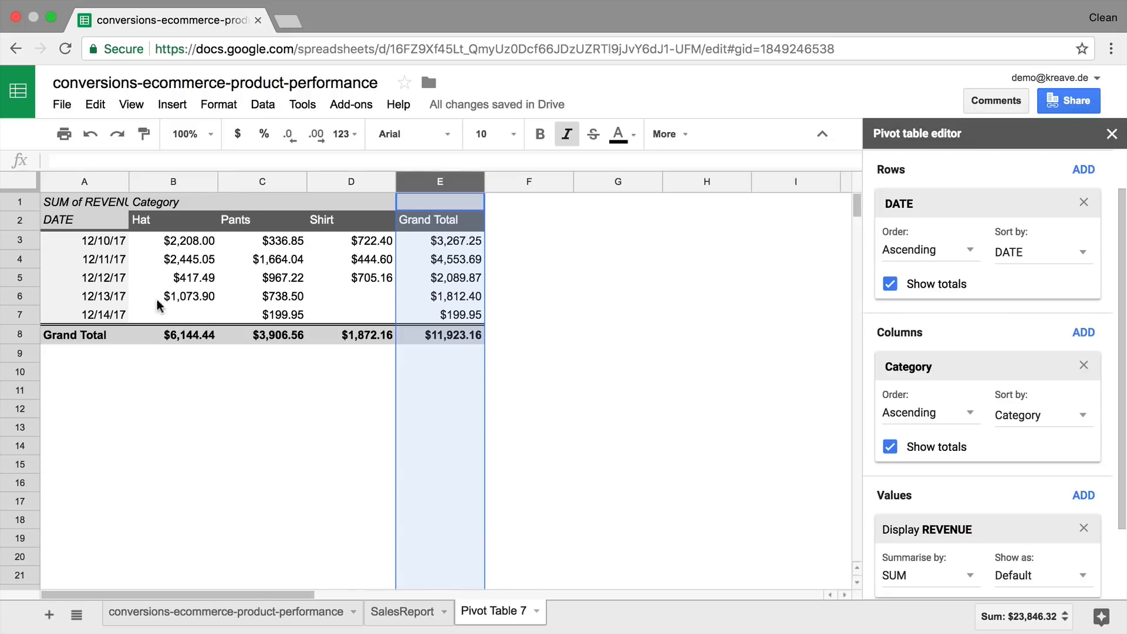
mouse_move(103, 307)
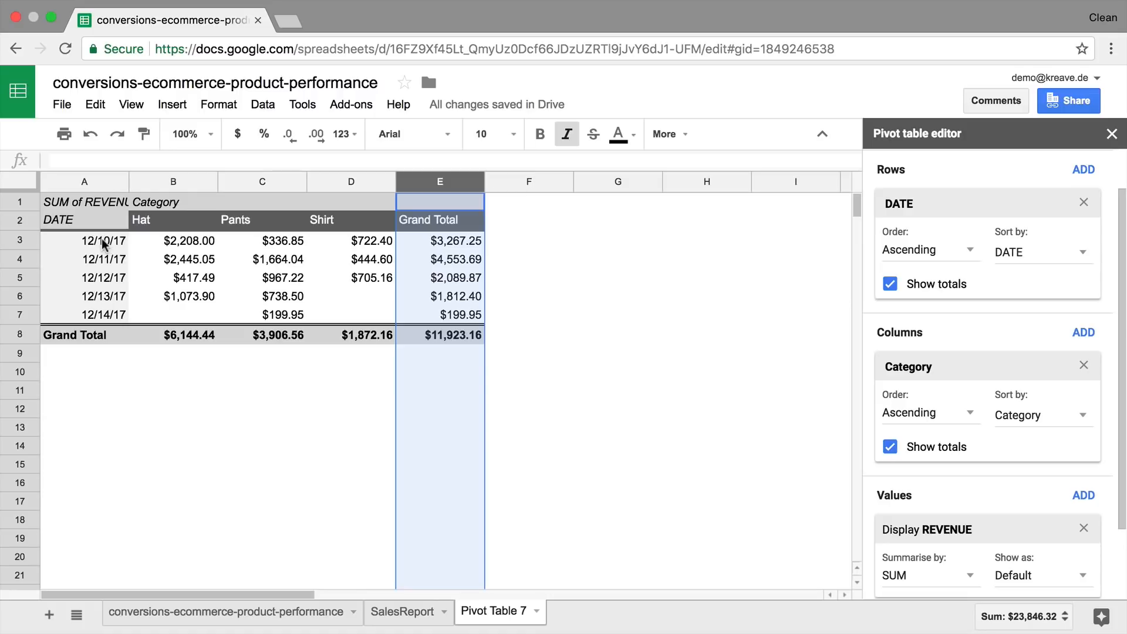
click(105, 259)
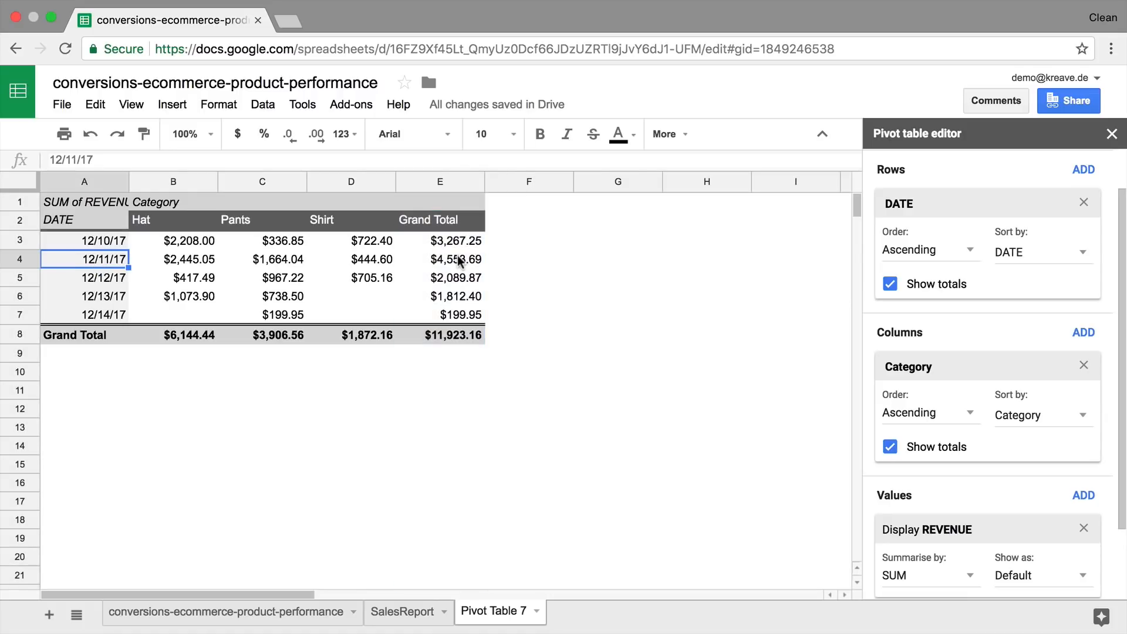
mouse_move(462, 255)
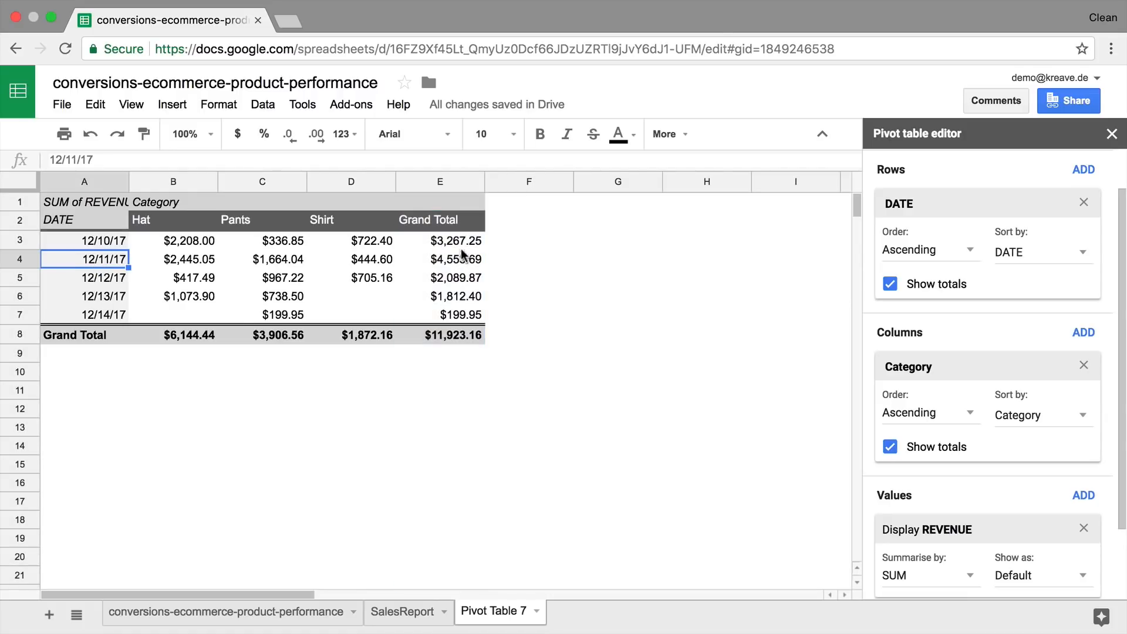
click(440, 334)
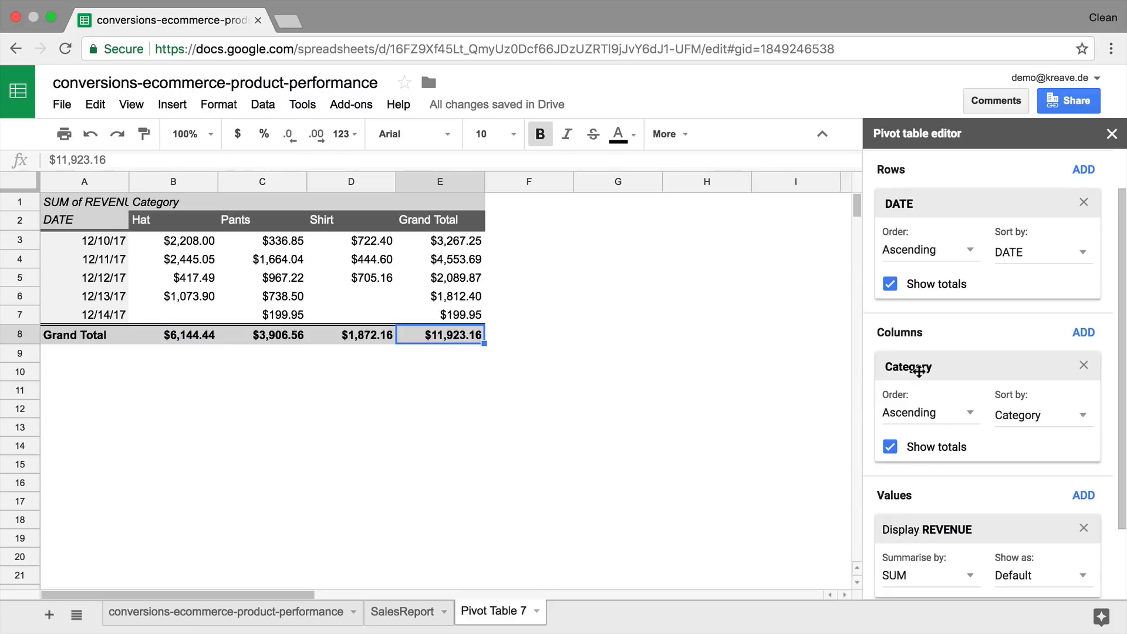
mouse_move(968, 366)
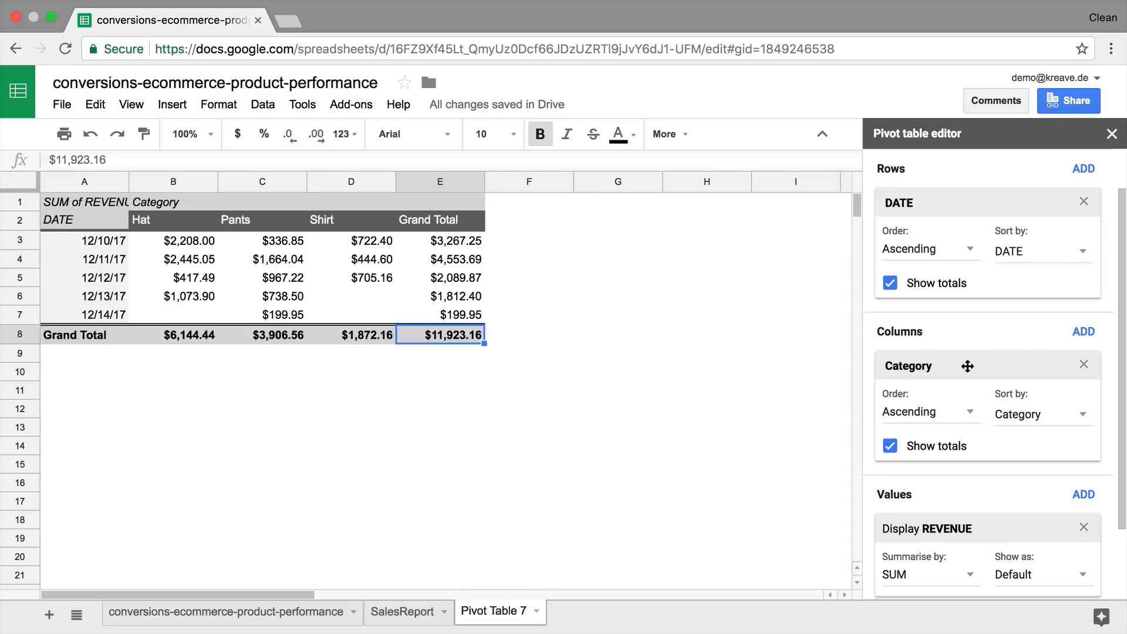
Add Item SKU# as a second column grouping under Category and expand then collapse Hat
click(1083, 331)
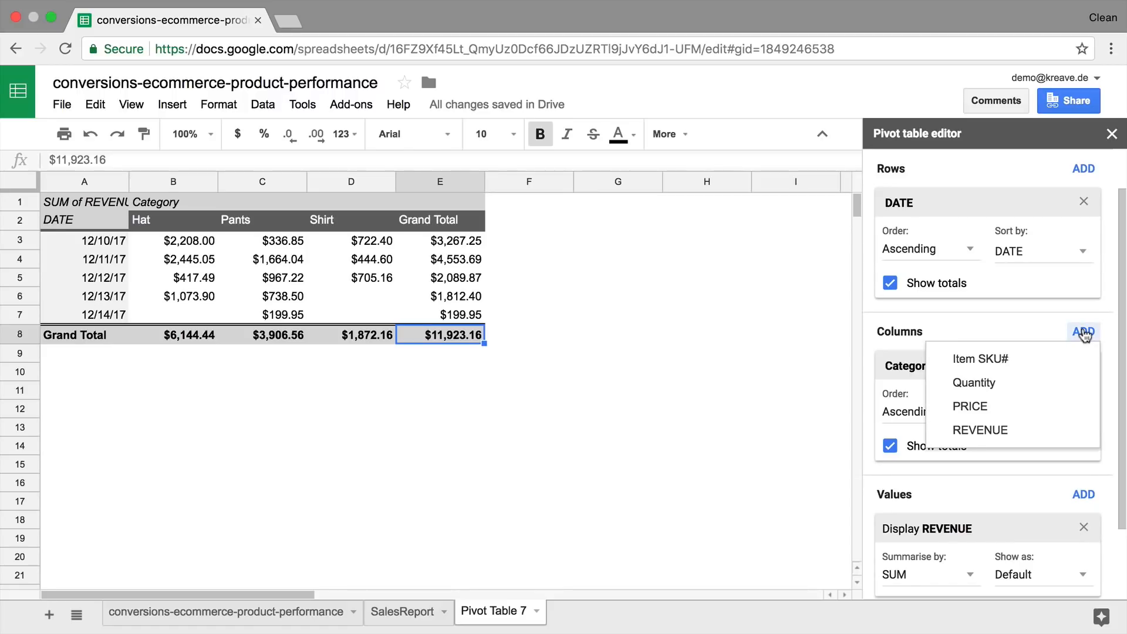
click(980, 359)
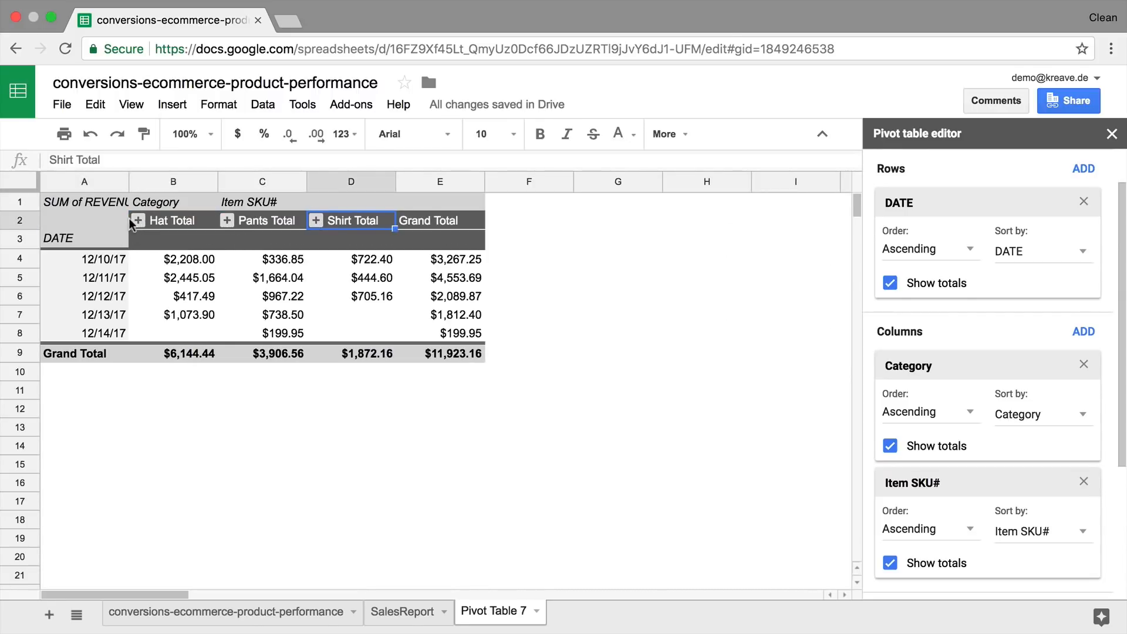
click(137, 220)
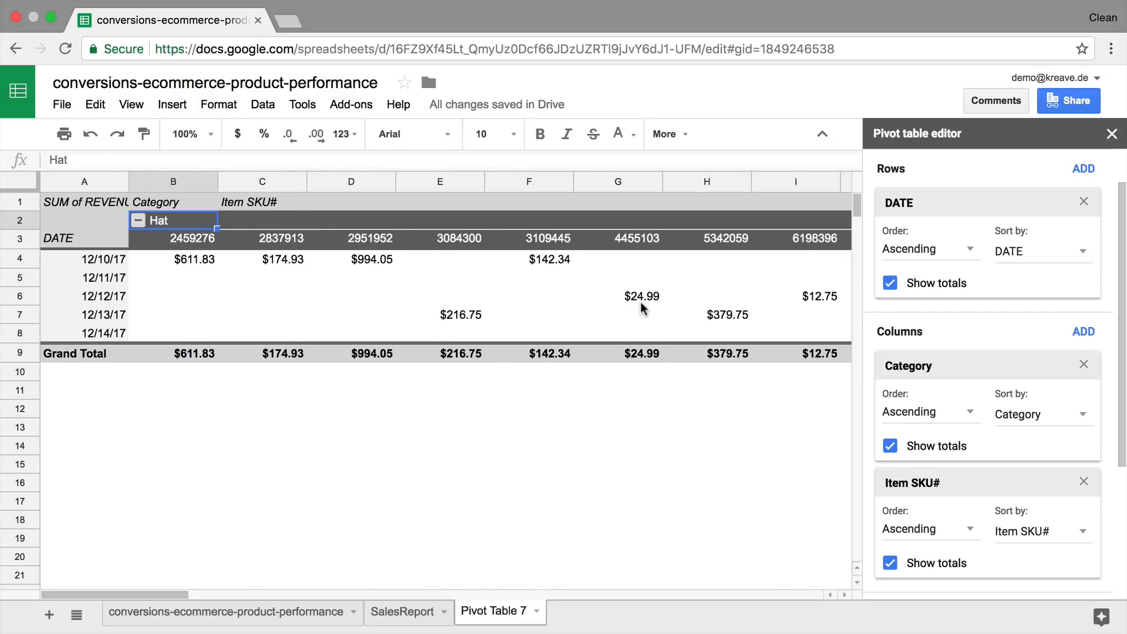
scroll(right, 3)
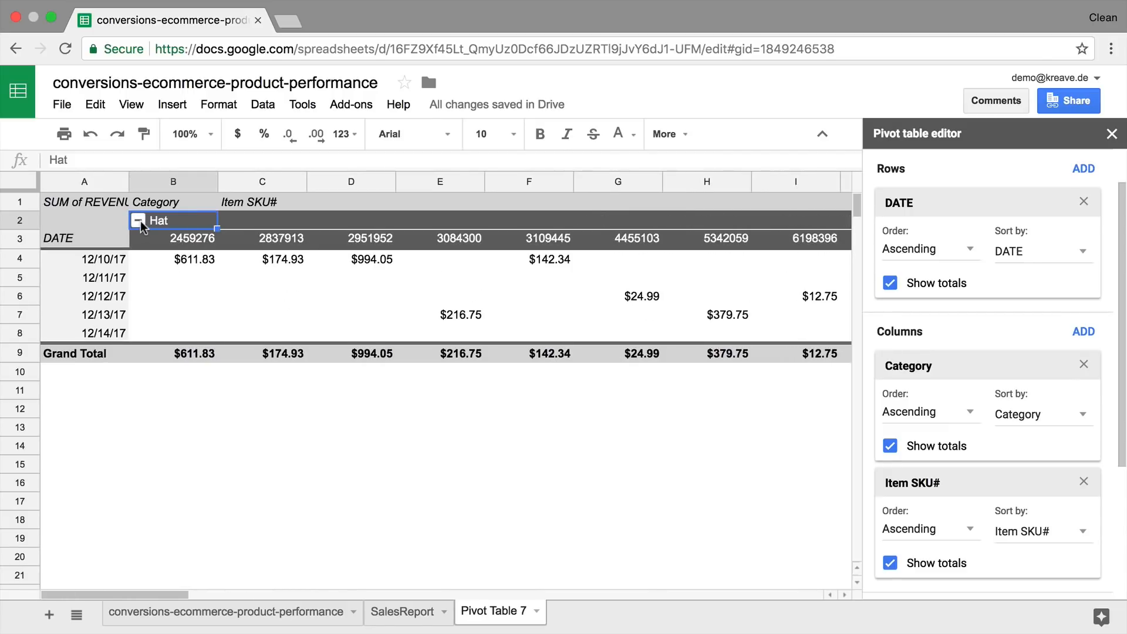
click(138, 220)
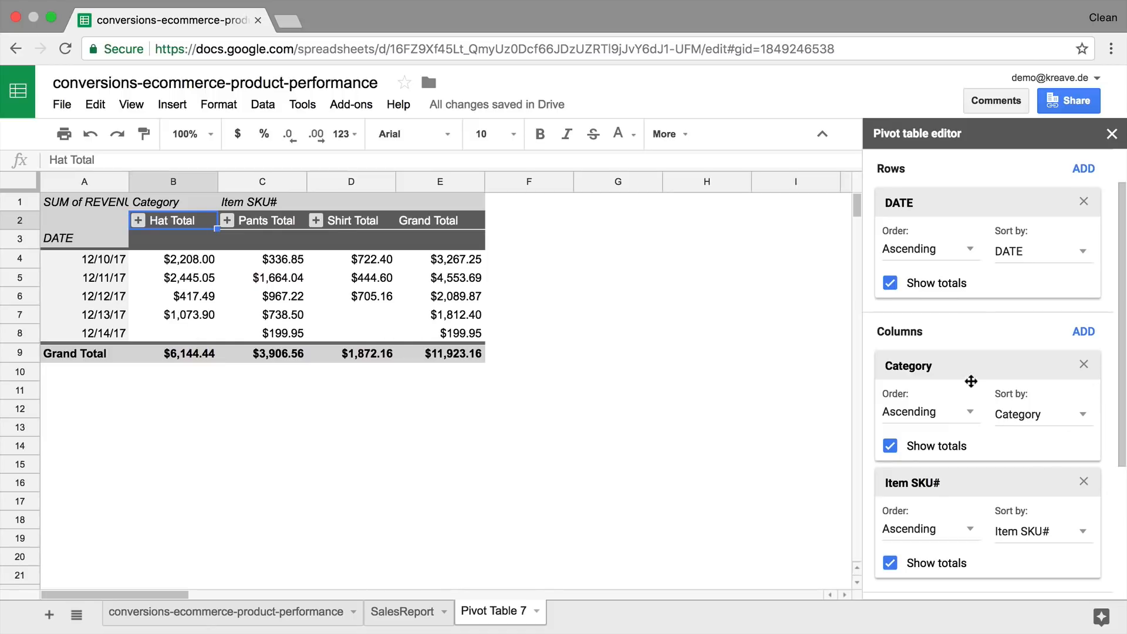
mouse_move(967, 366)
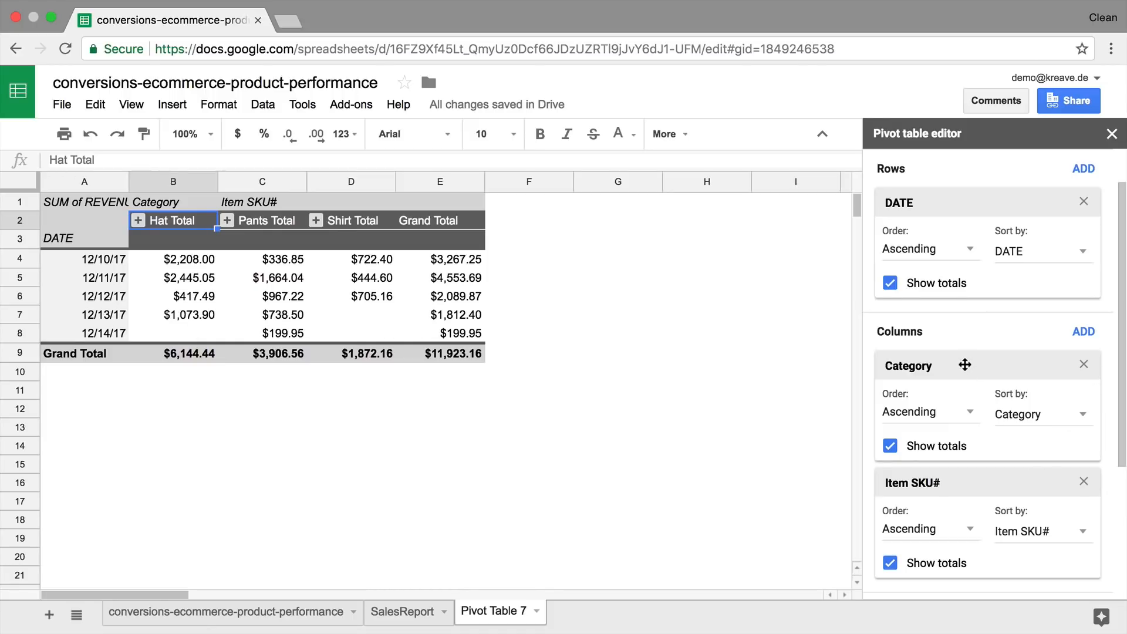
mouse_move(968, 202)
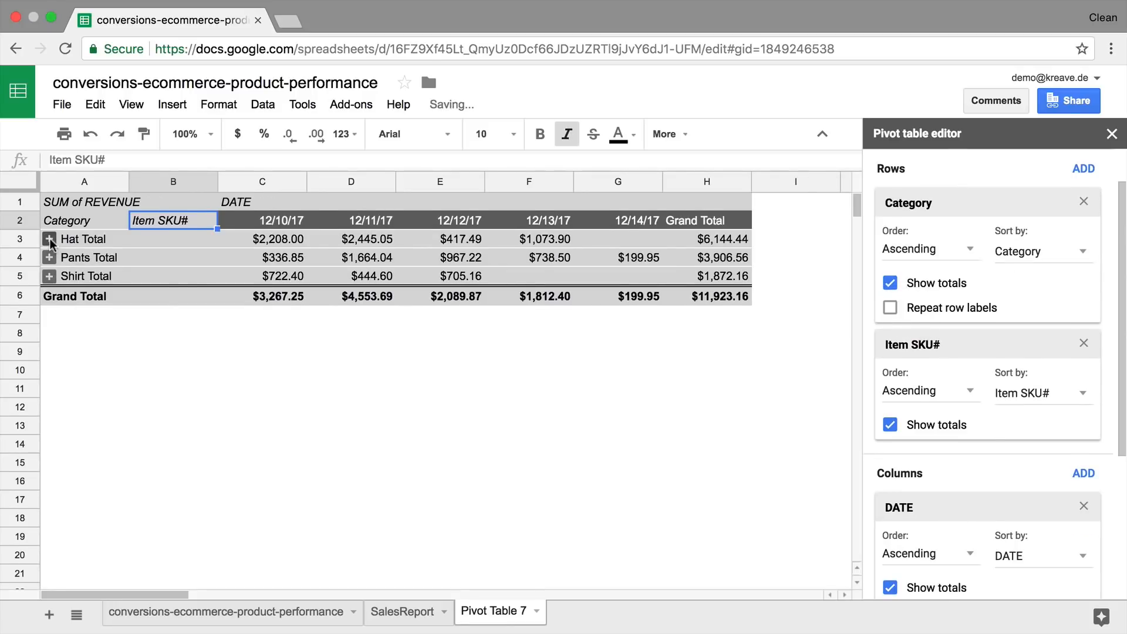
Expand Pants into its SKUs, keep Hat collapsed, and check Pants figures for 12/11/17
click(49, 239)
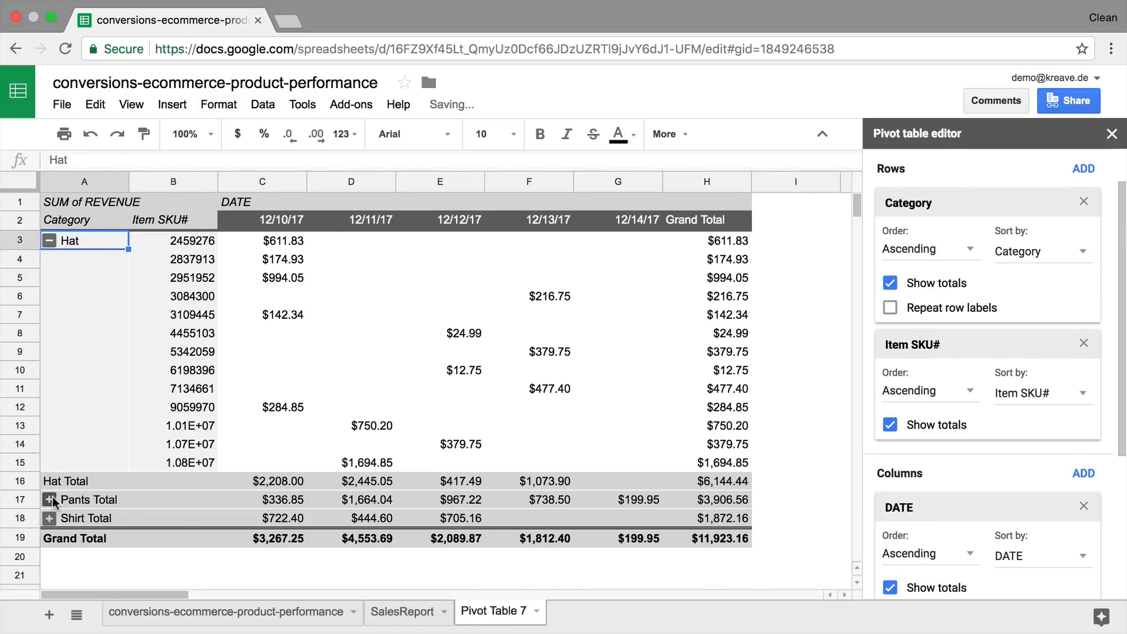
click(50, 499)
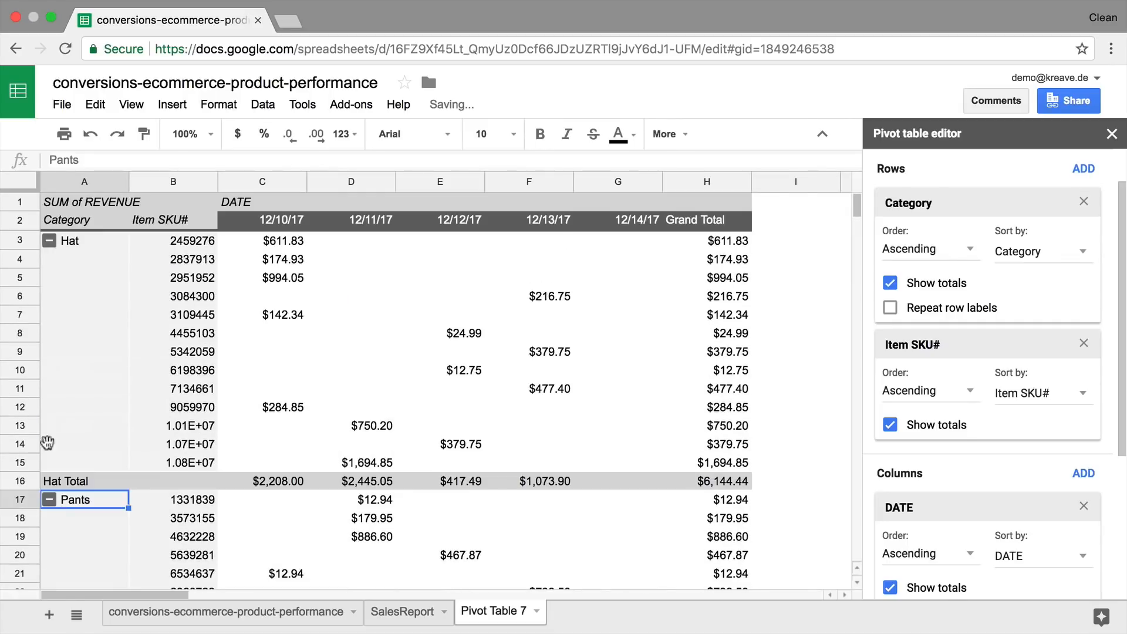
click(49, 240)
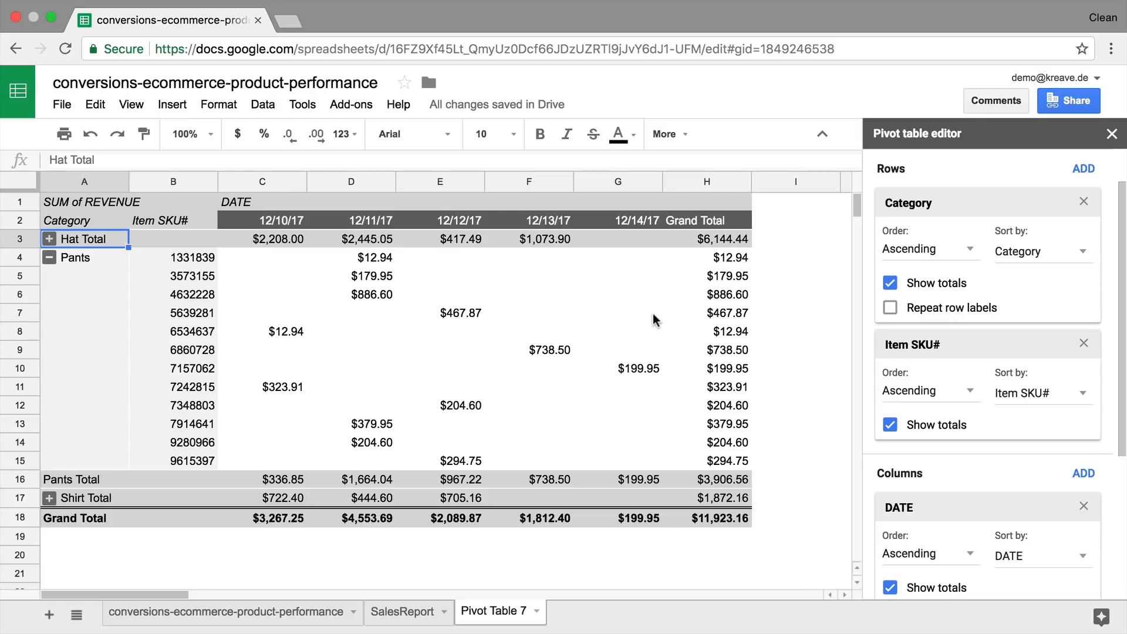
mouse_move(736, 313)
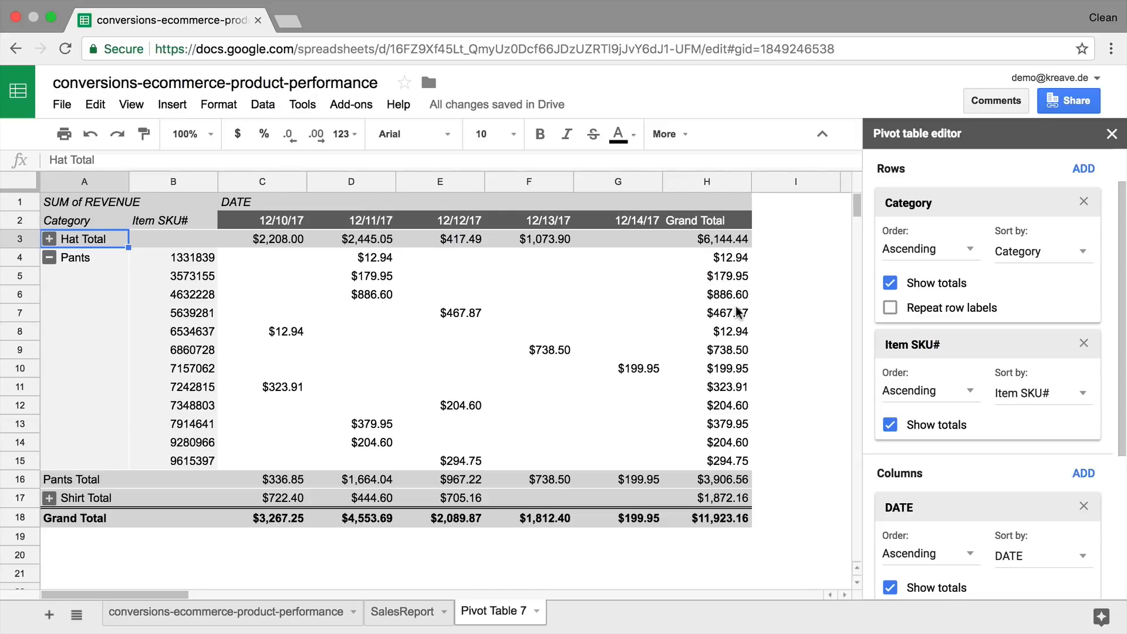
click(372, 294)
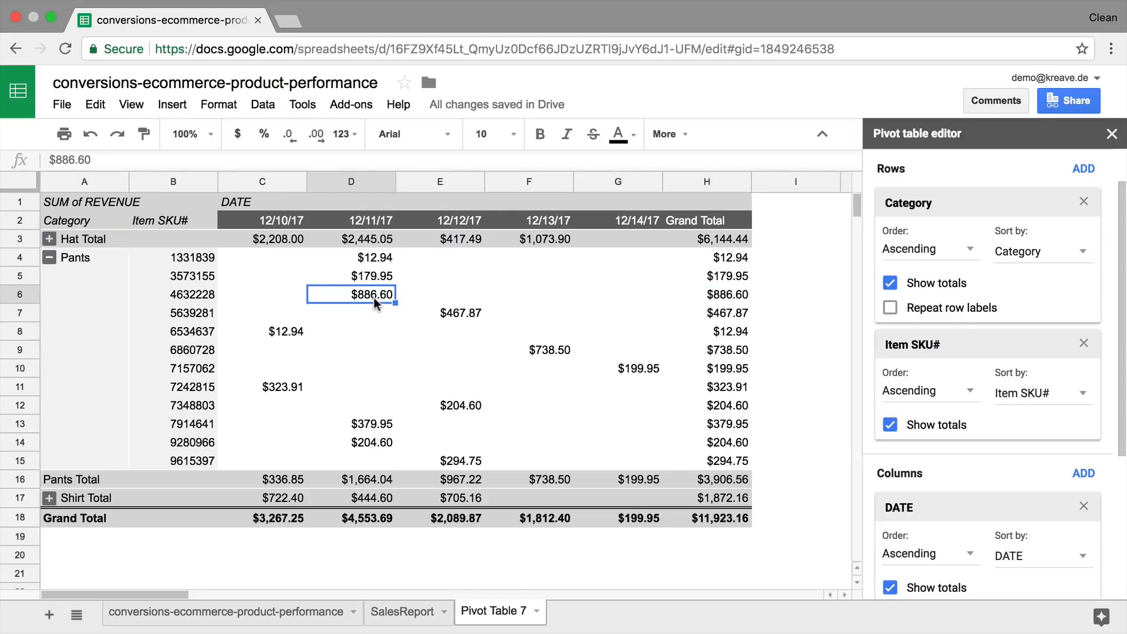
mouse_move(374, 212)
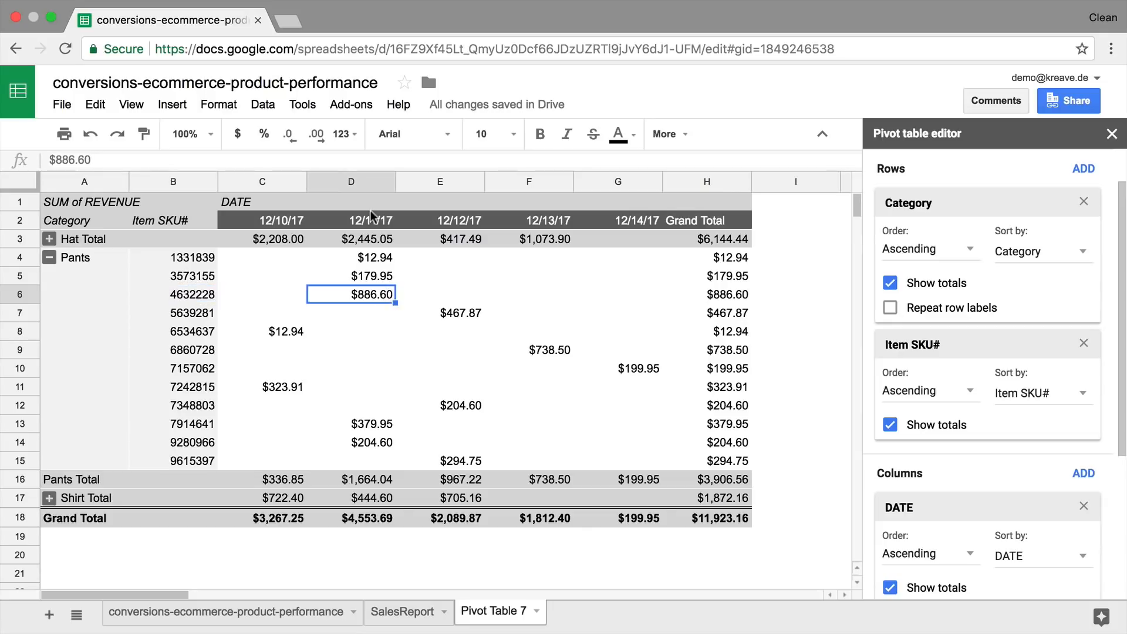
click(351, 479)
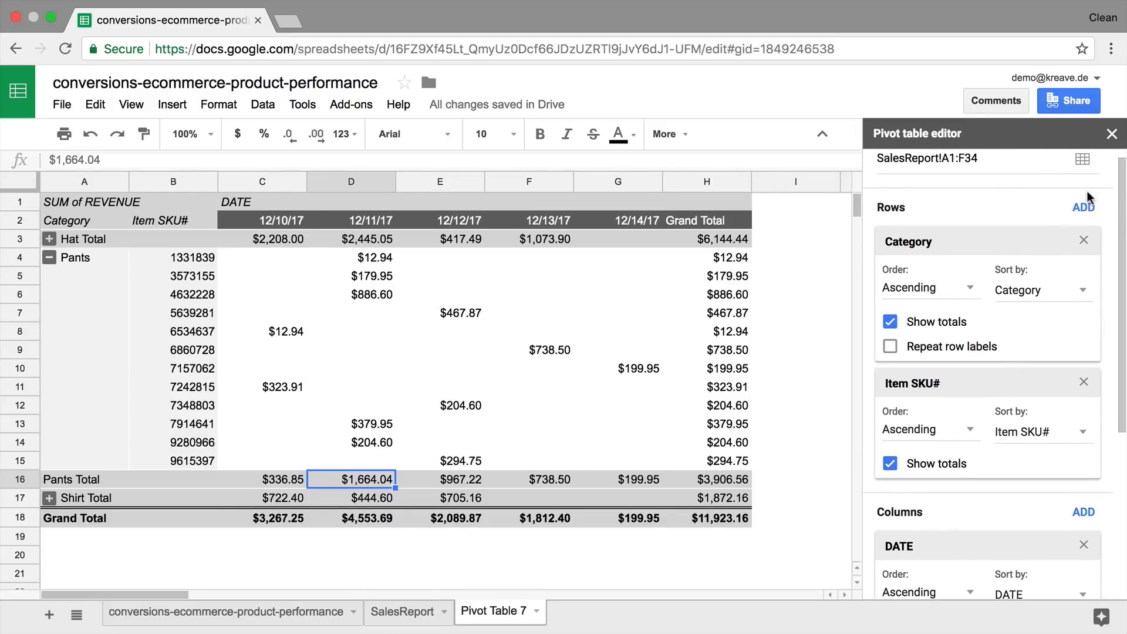
scroll(down, 3)
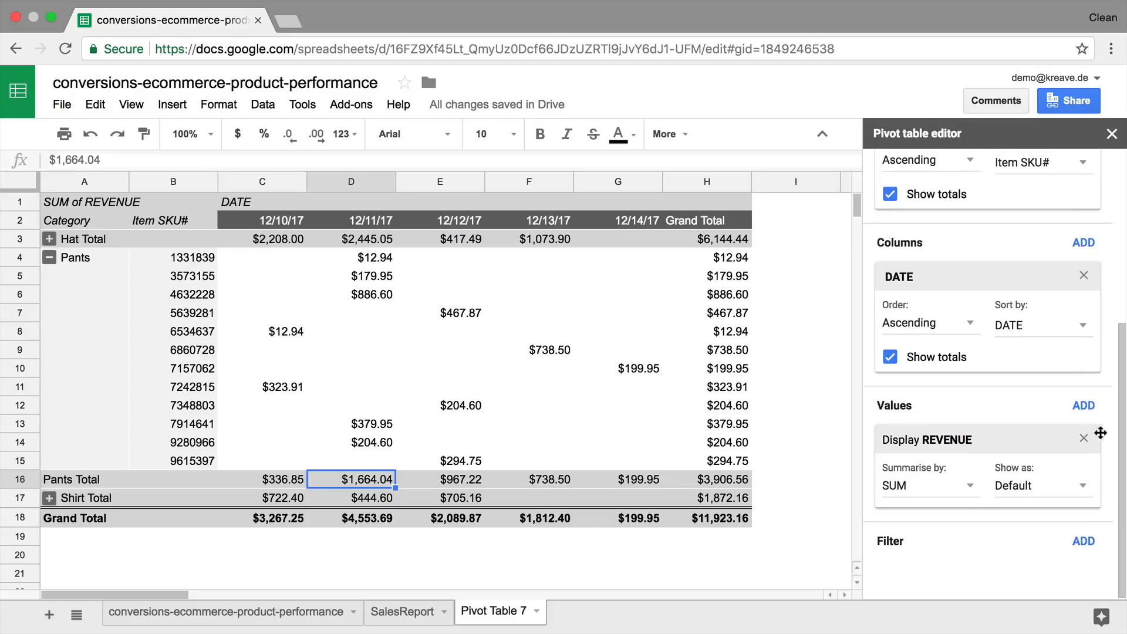
click(1083, 404)
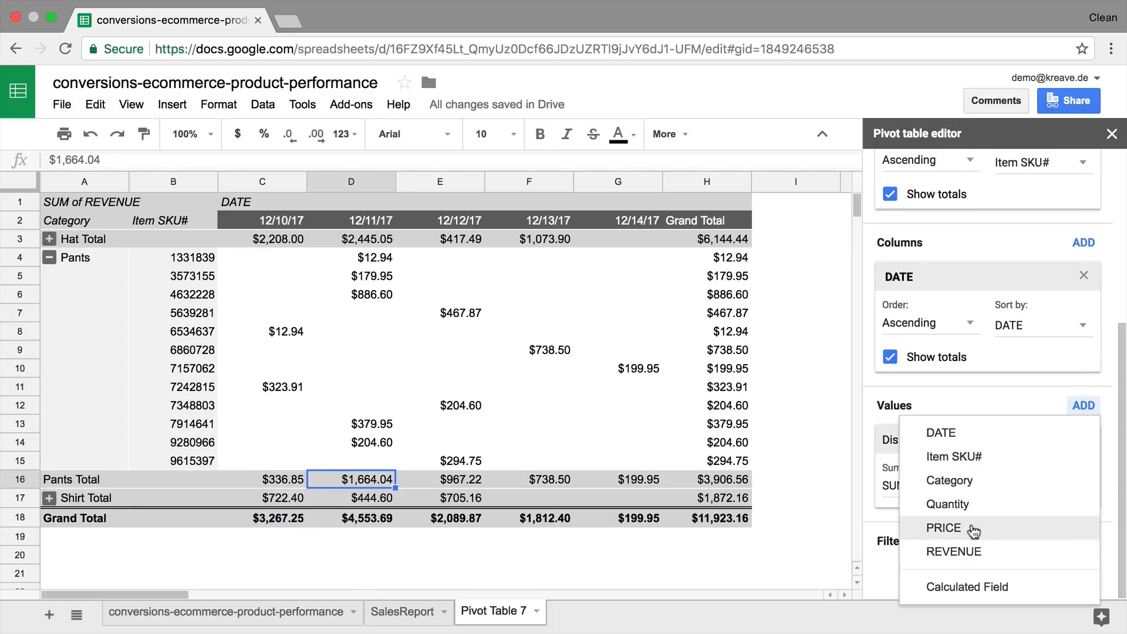
click(948, 503)
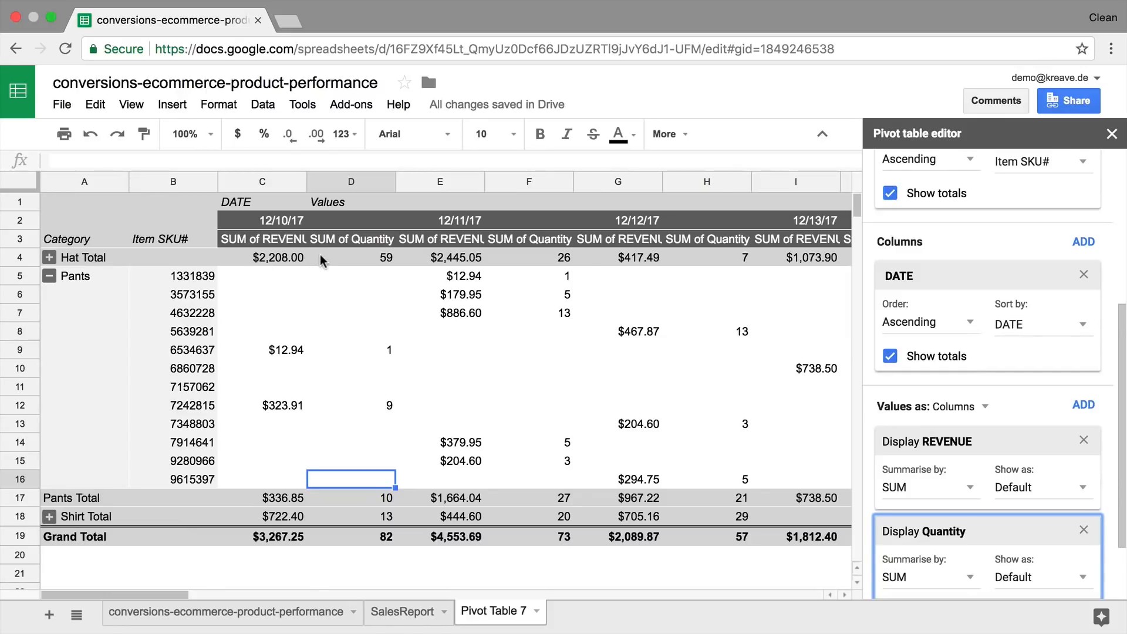
click(286, 350)
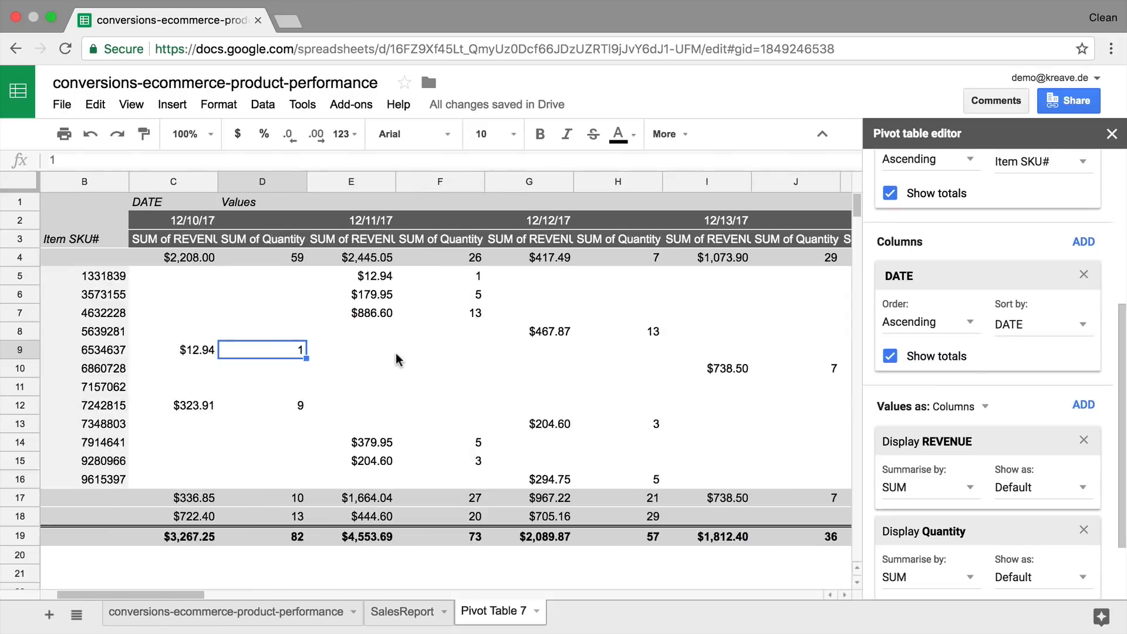
scroll(right, 3)
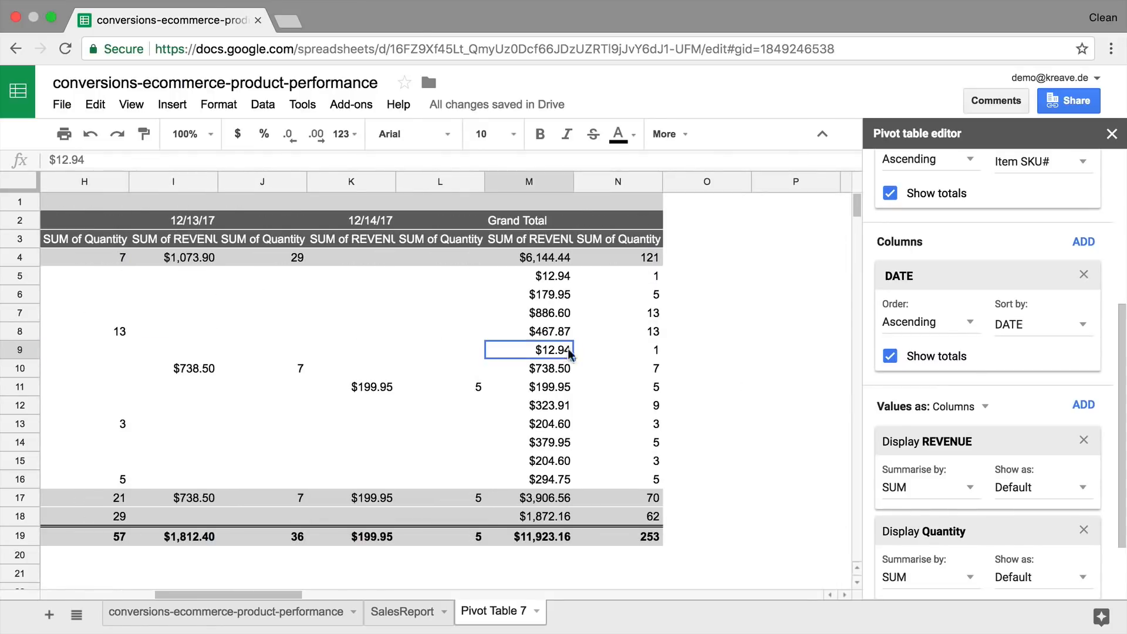
click(616, 349)
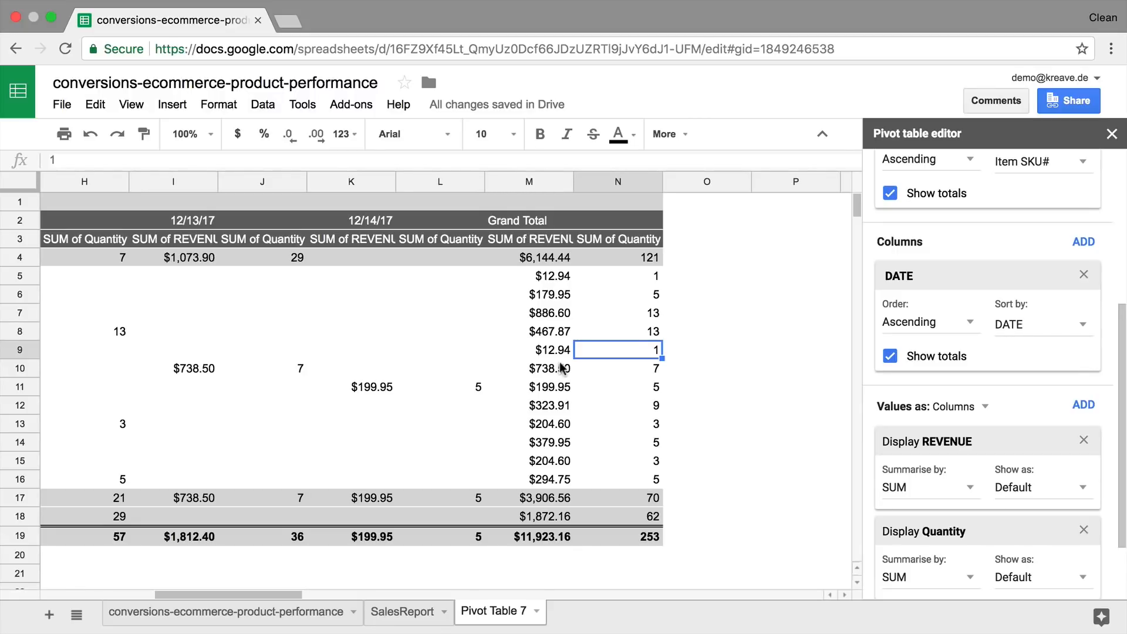
scroll(left, 3)
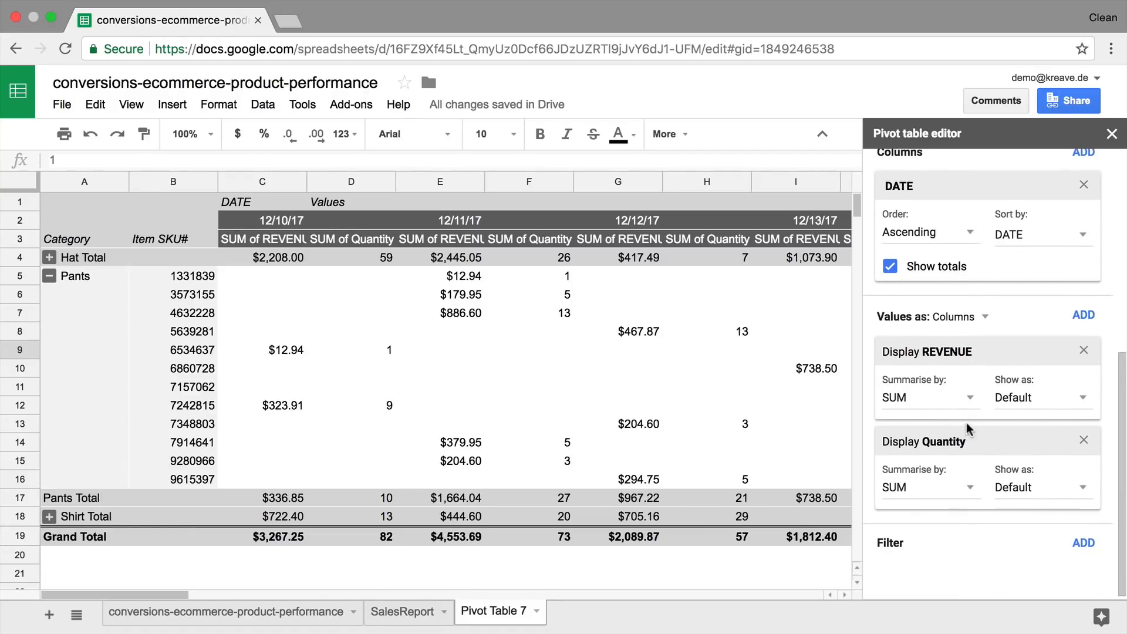
mouse_move(949, 404)
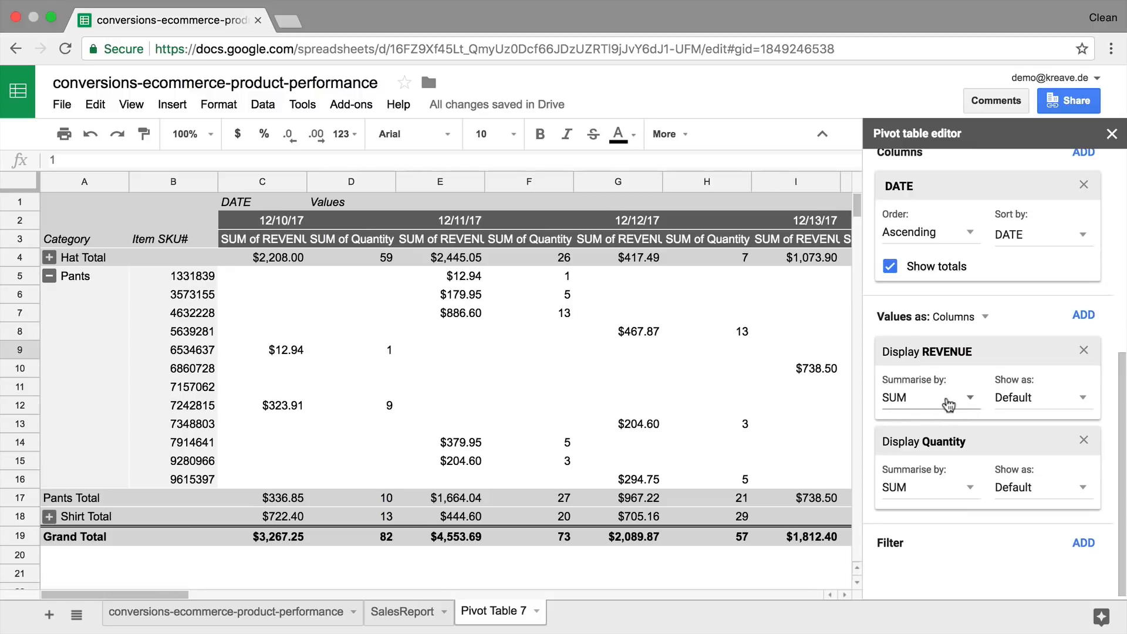
click(928, 397)
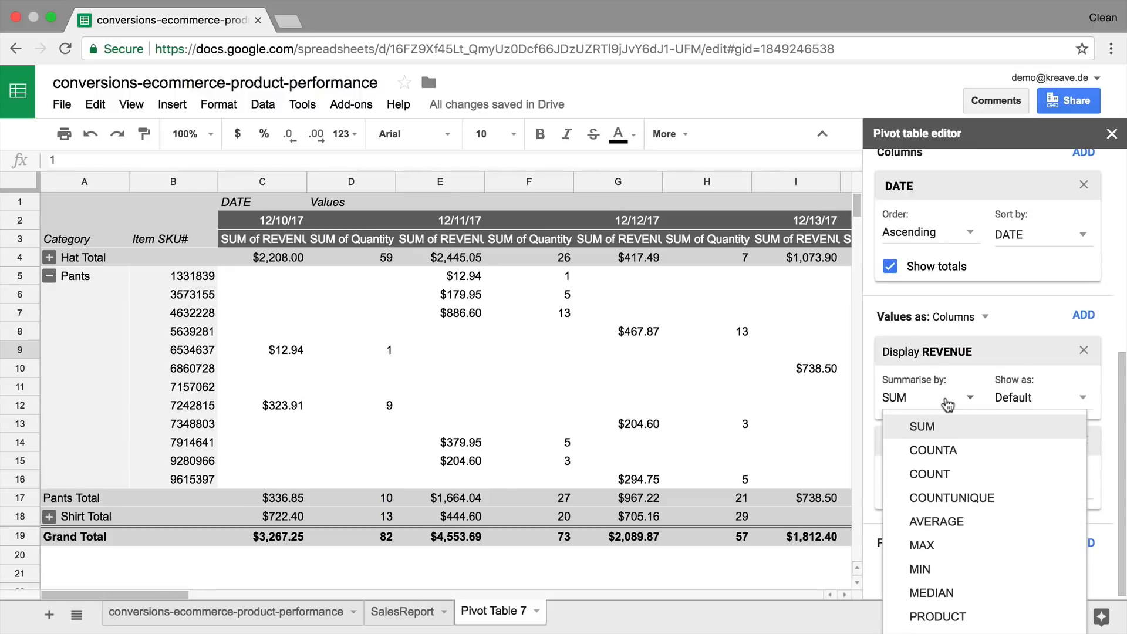
mouse_move(936, 521)
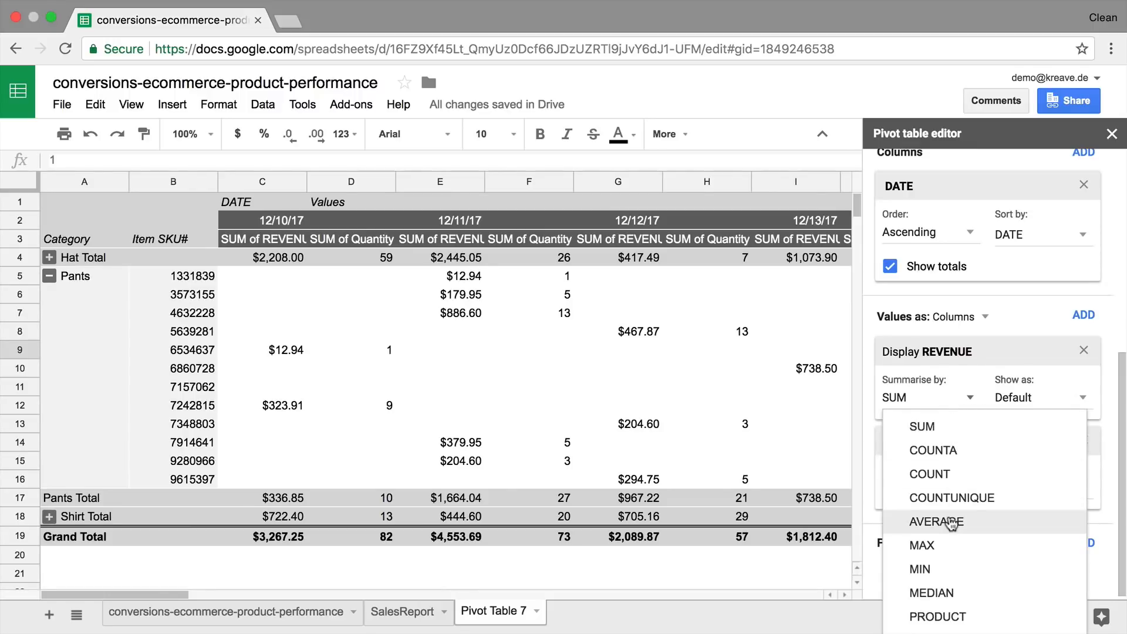
click(936, 521)
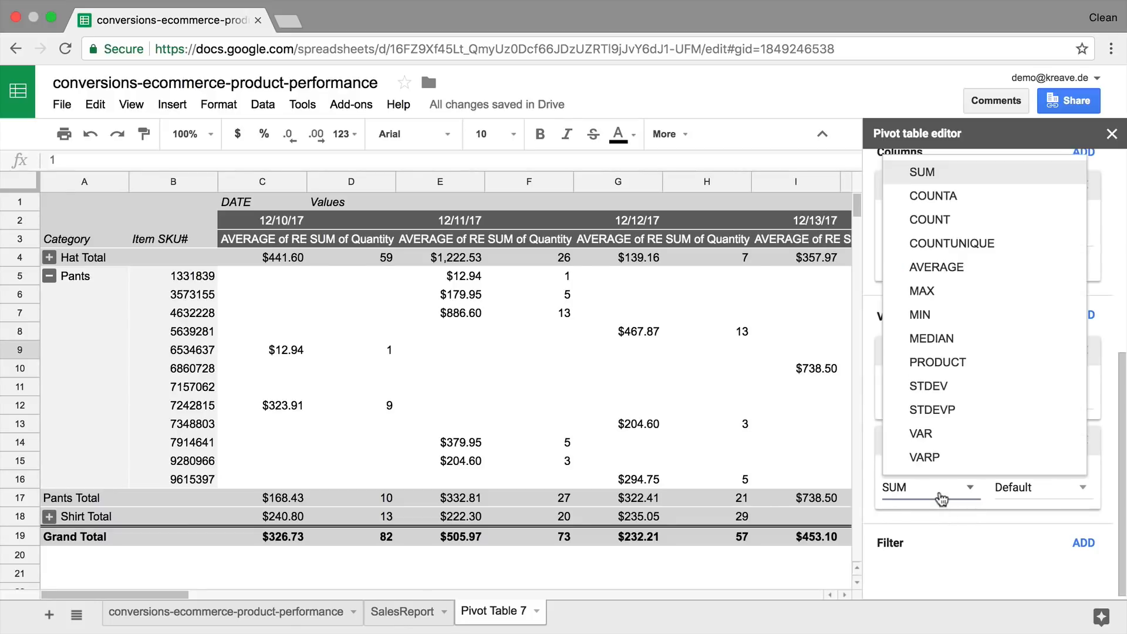
click(935, 267)
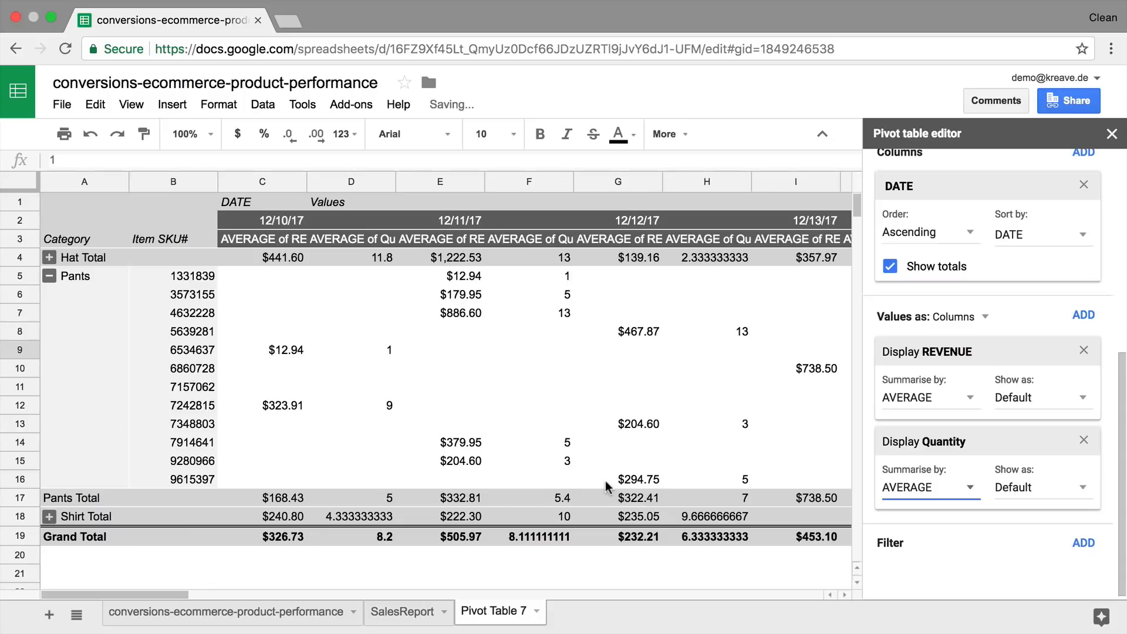
click(928, 398)
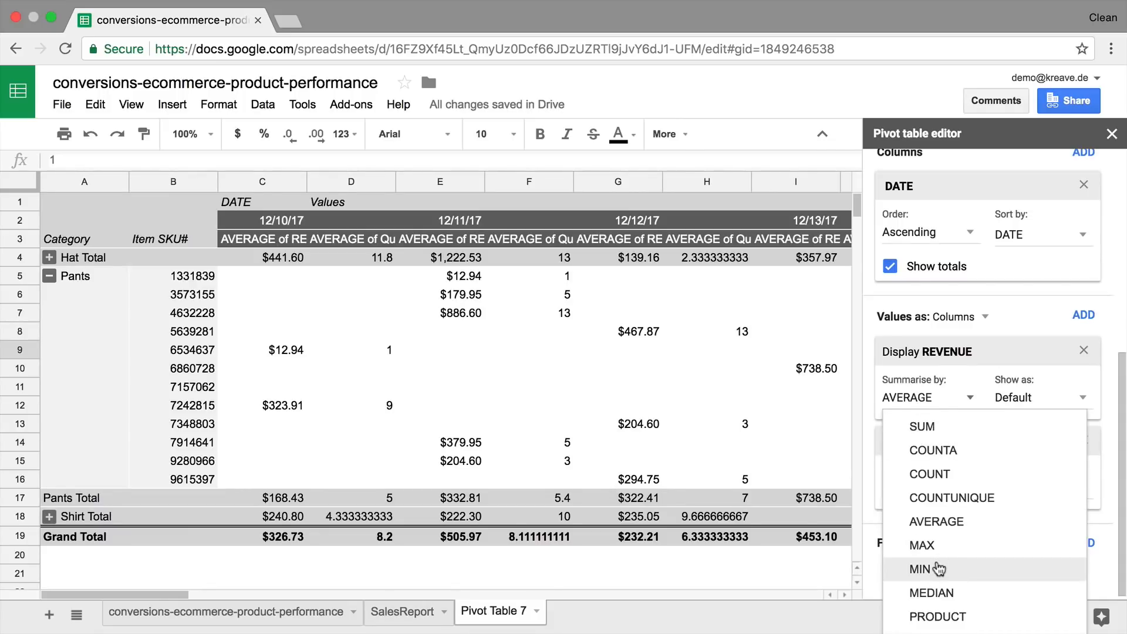
mouse_move(934, 426)
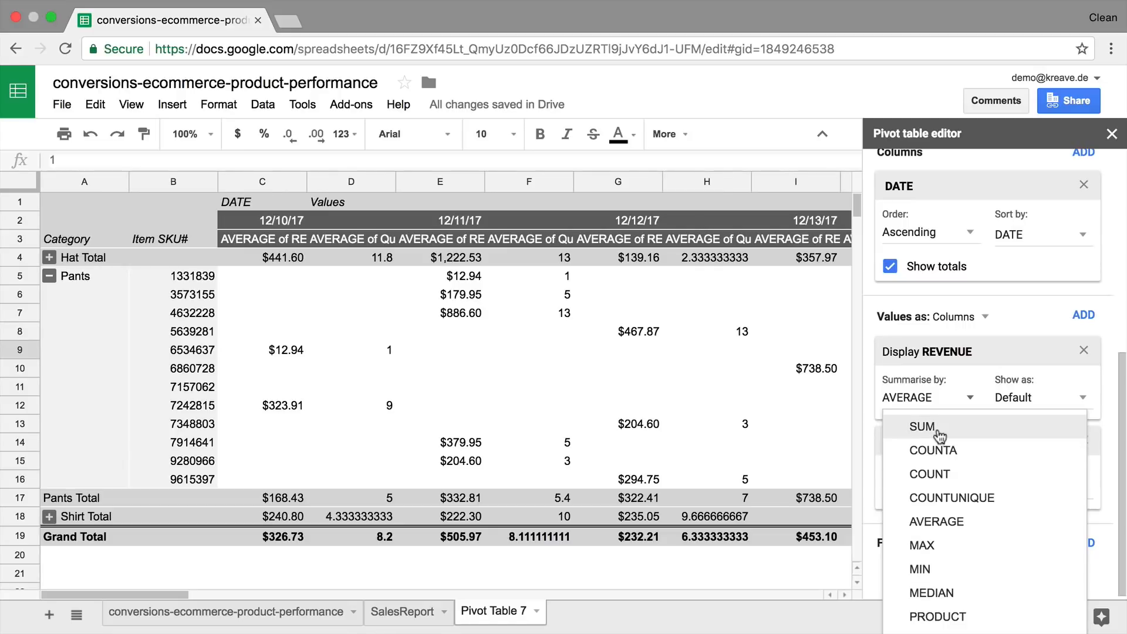
click(921, 426)
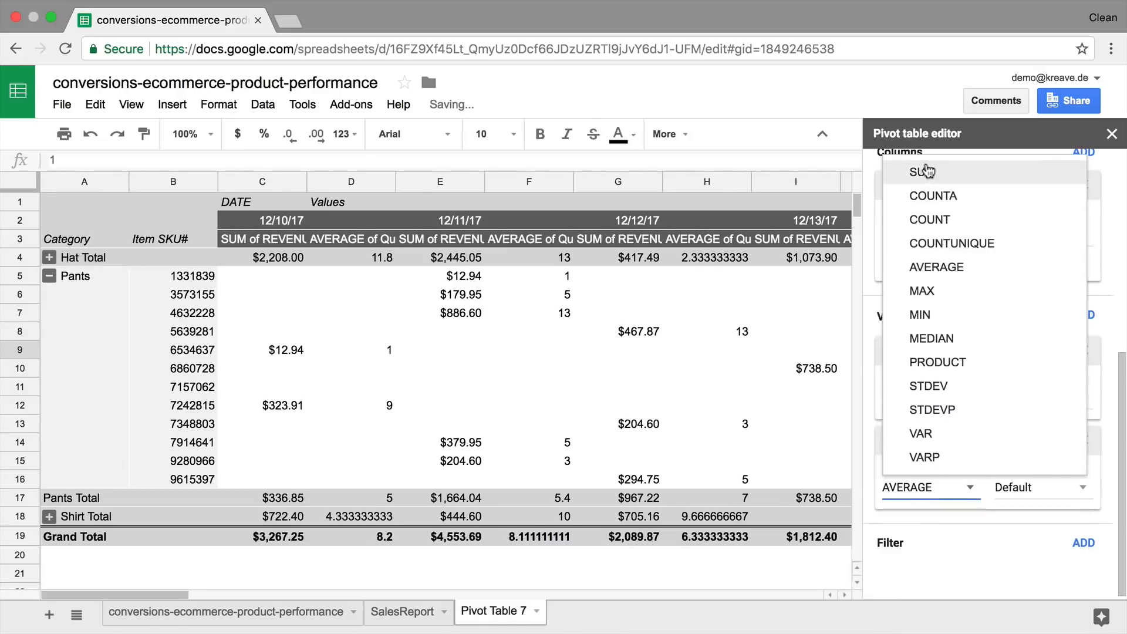
click(921, 171)
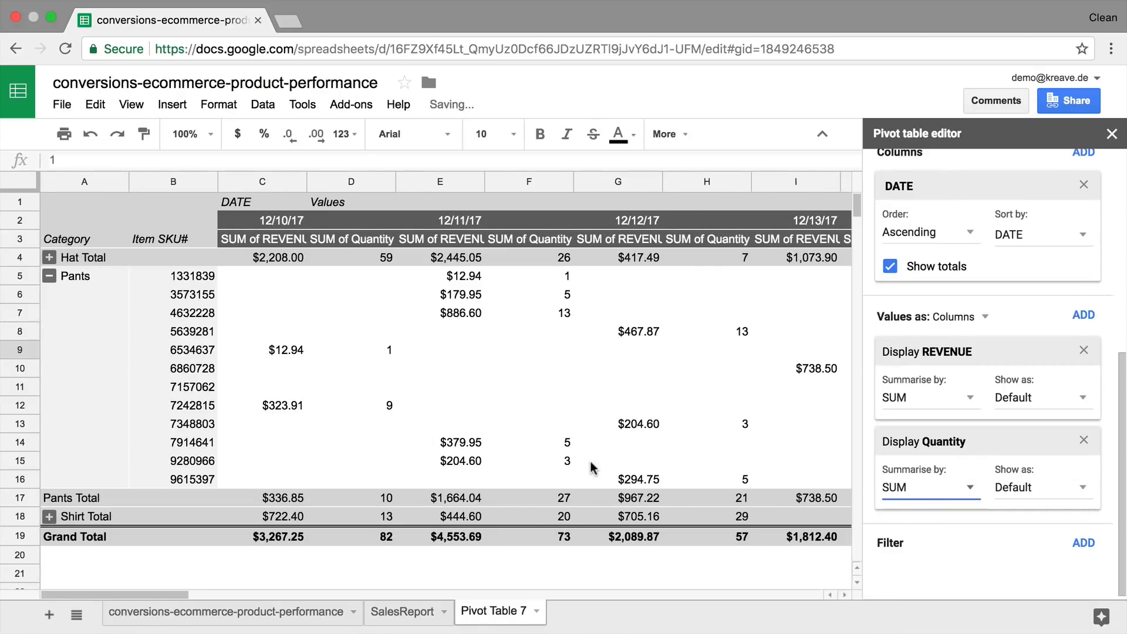
mouse_move(970, 540)
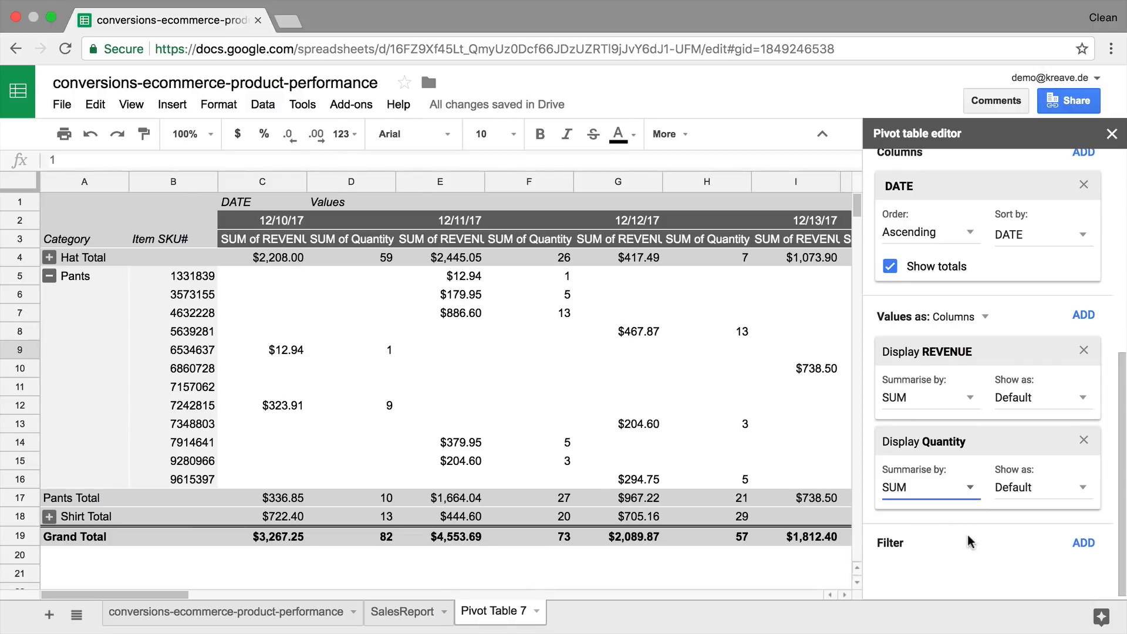
Add a DATE filter limiting the pivot table to 12/10/17
click(1083, 542)
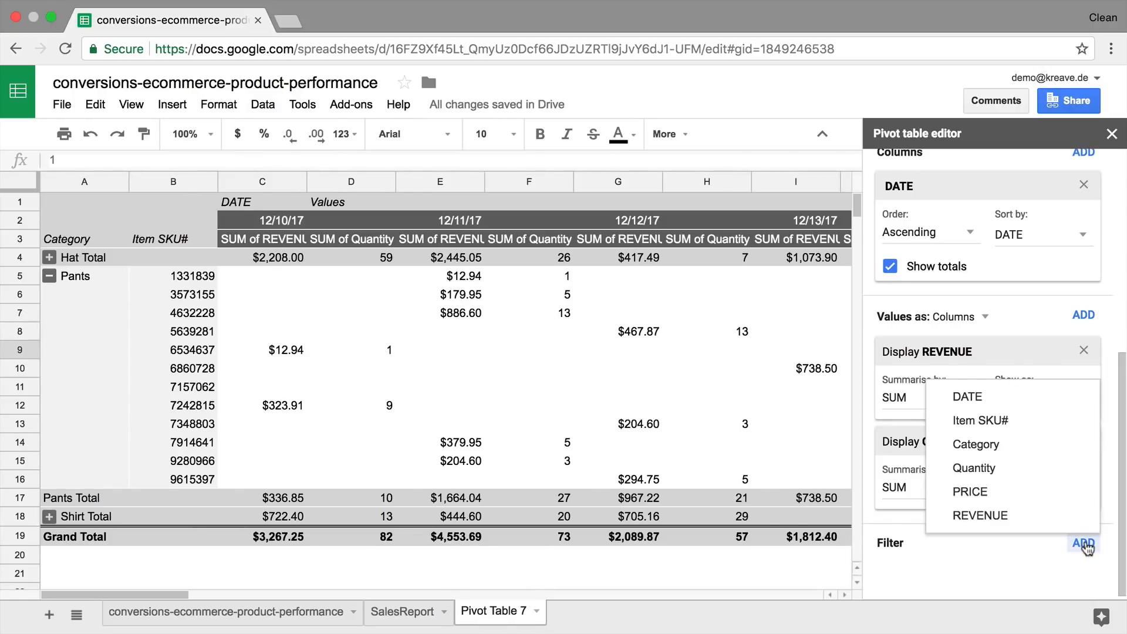
click(967, 396)
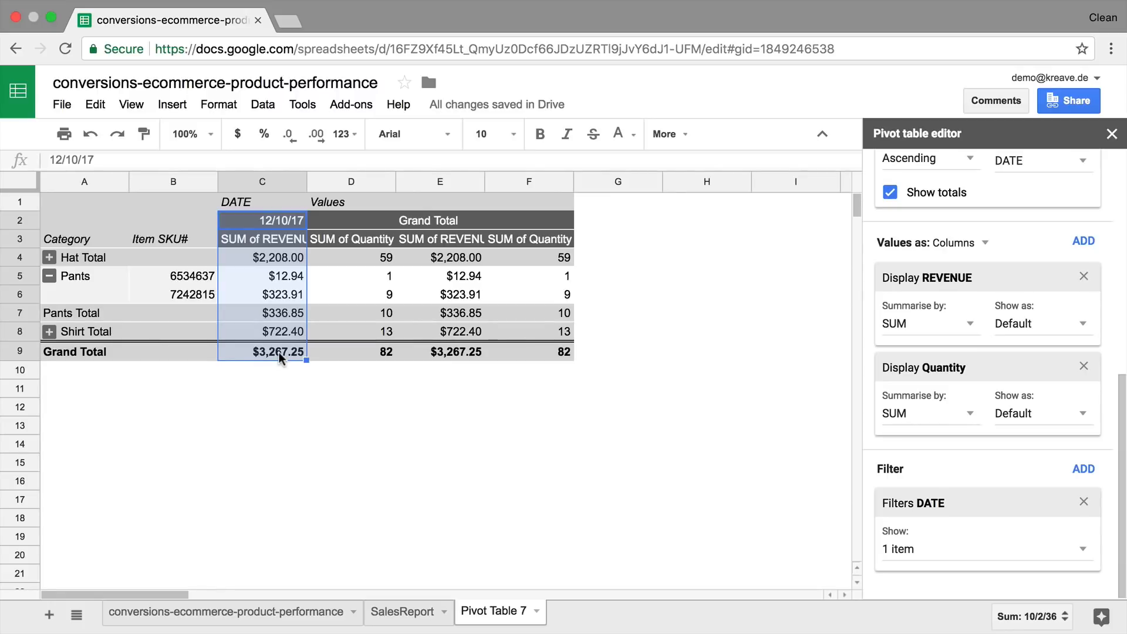
Inspect Pants revenue and quantity values, checking the SalesReport sheet and returning to Pivot Table 7
click(351, 276)
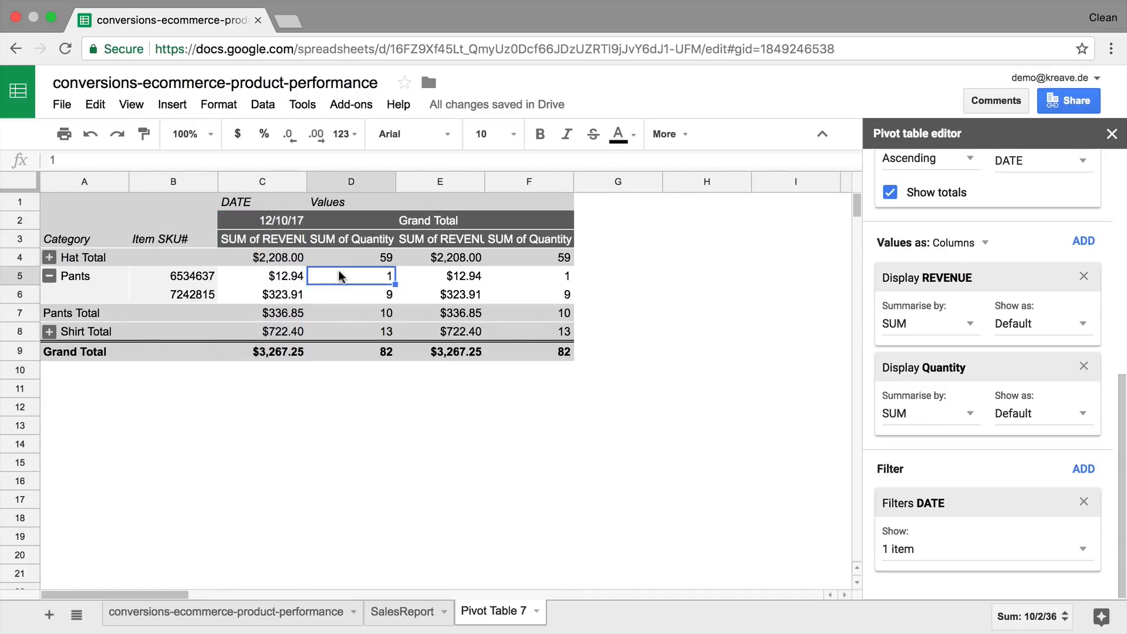
click(262, 275)
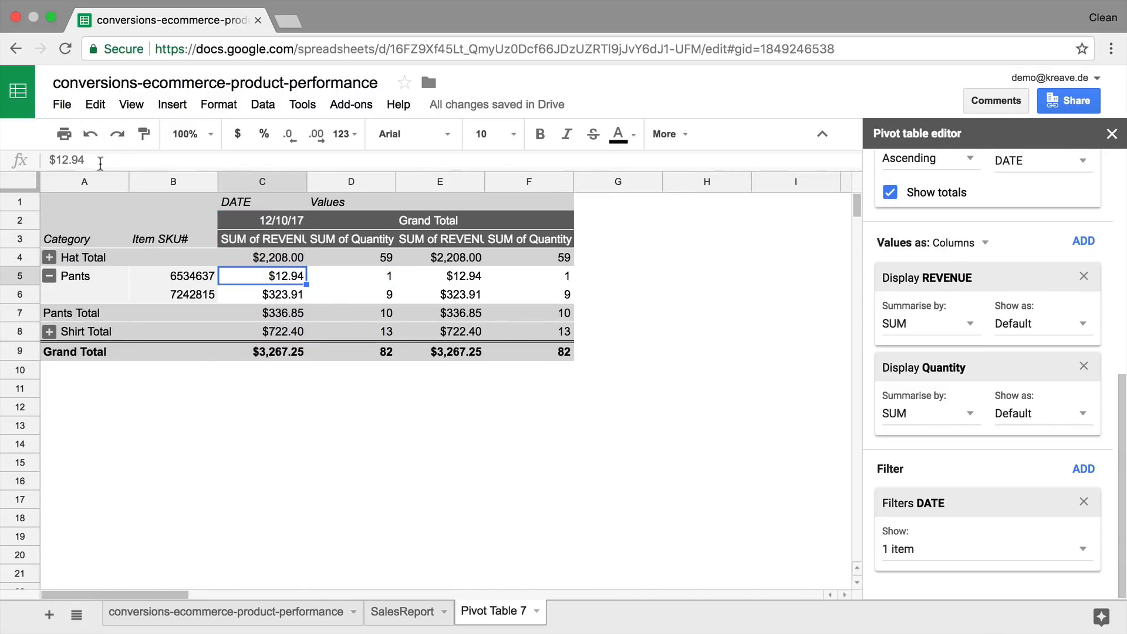
click(403, 611)
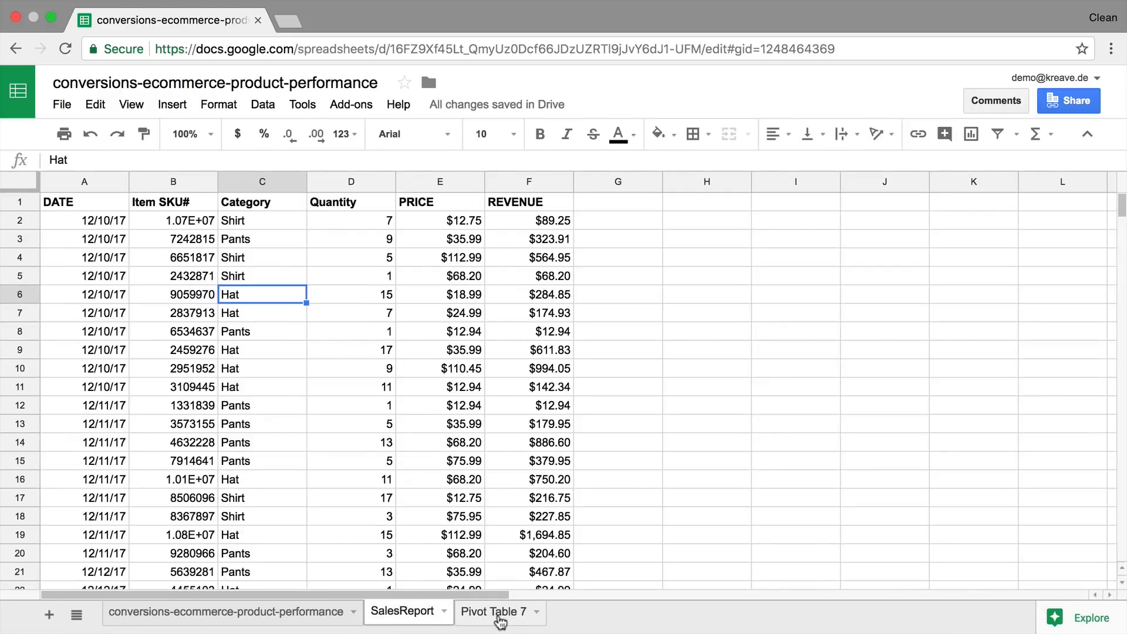
click(494, 612)
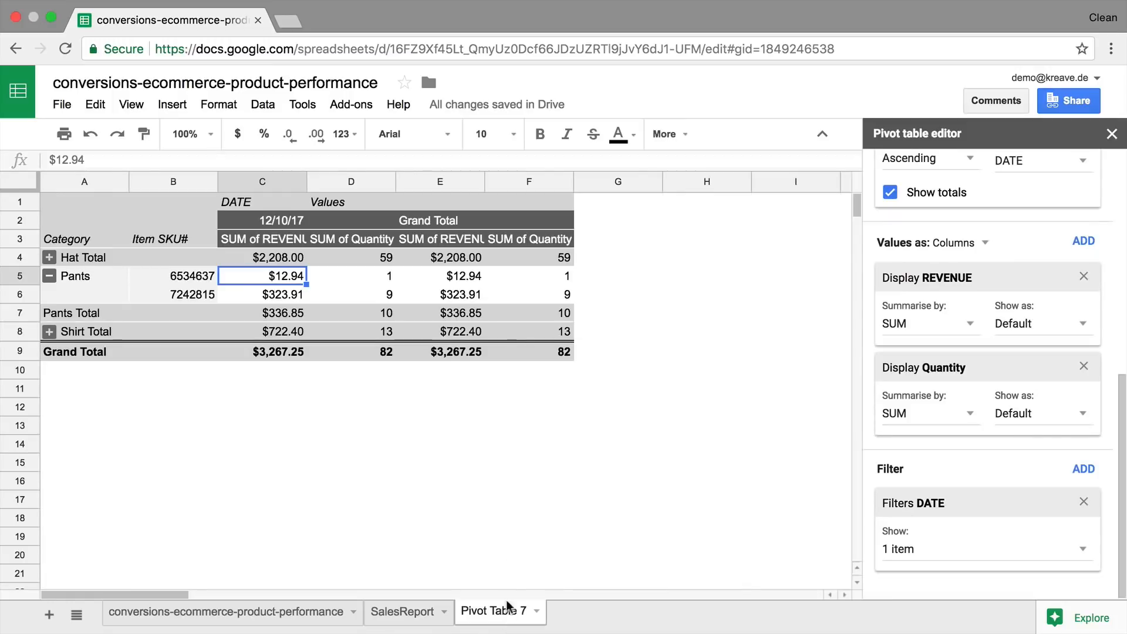
mouse_move(329, 295)
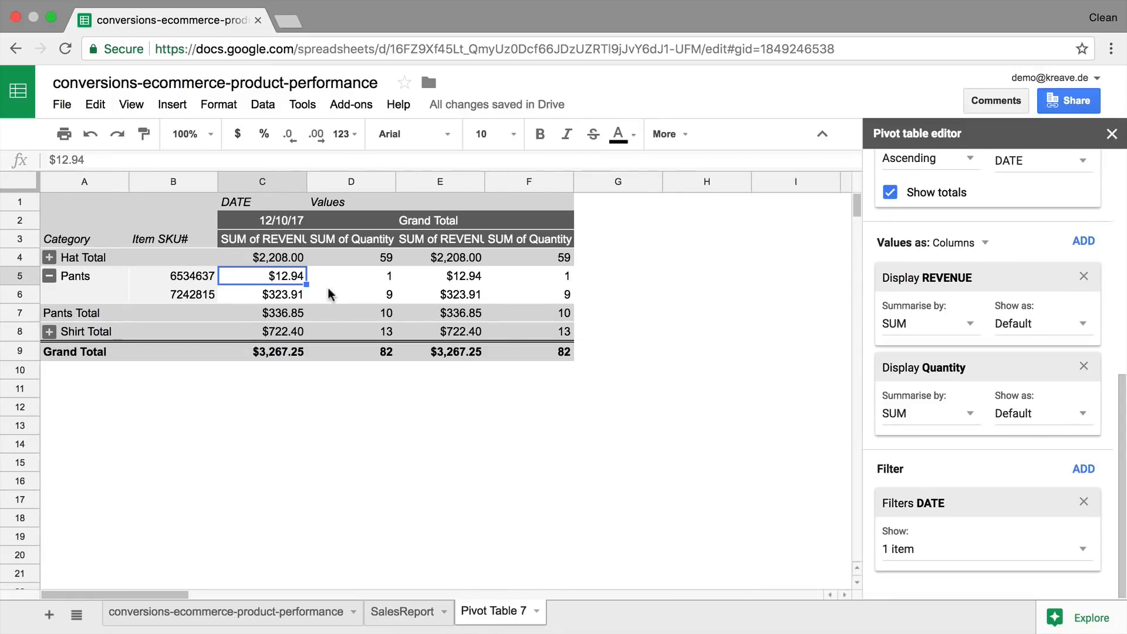
Relabel the Category header cell as Category1 and close the pivot table editor
click(83, 238)
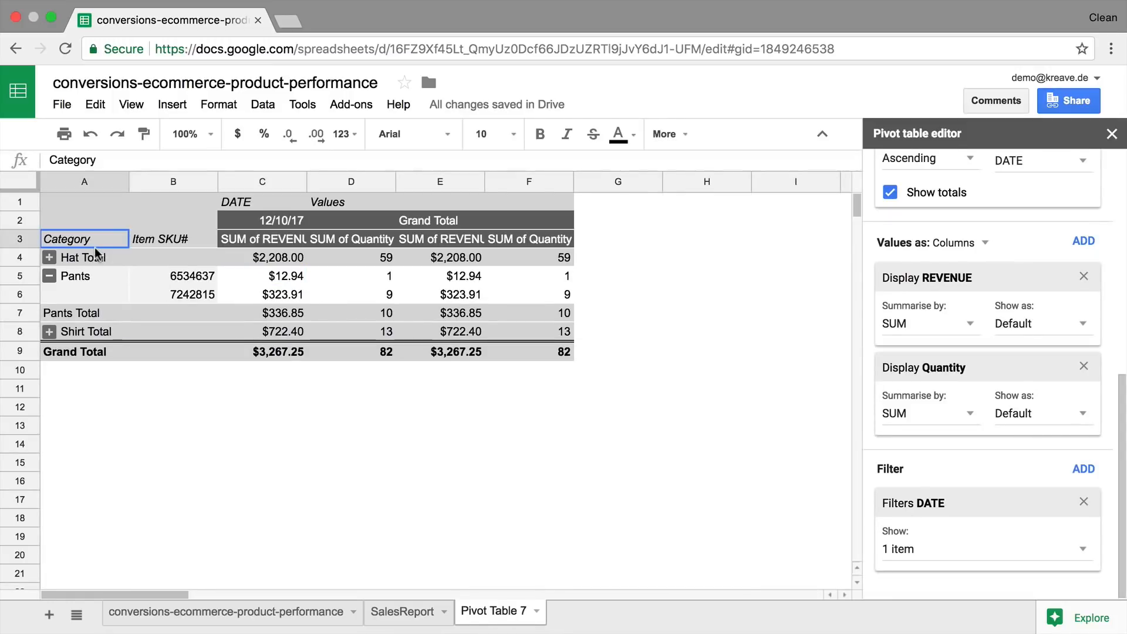
click(72, 275)
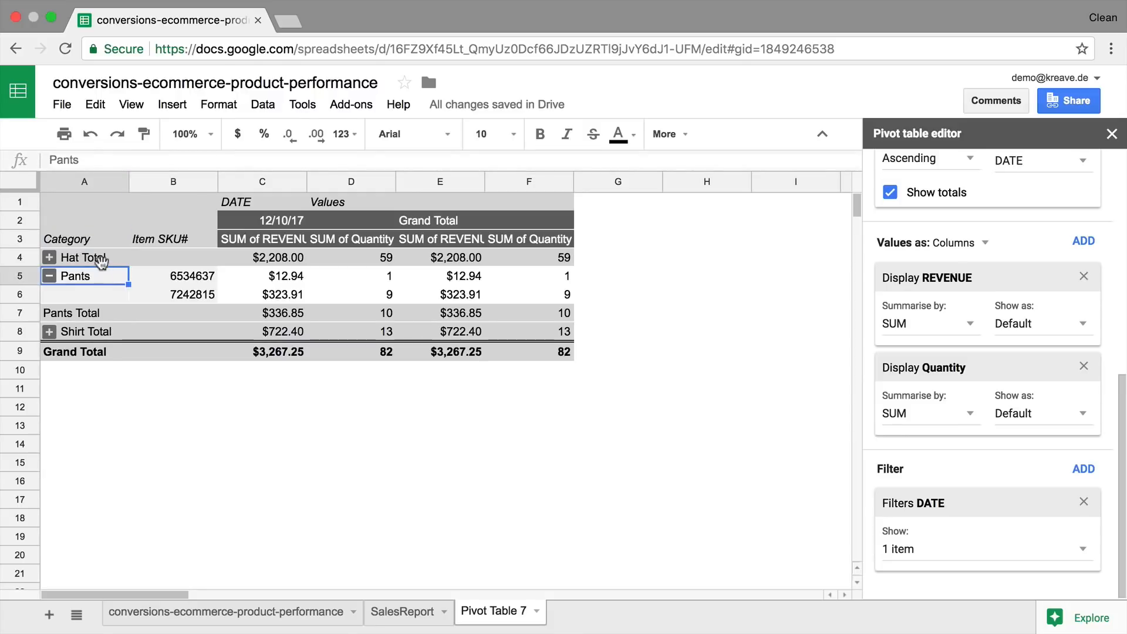
click(84, 221)
text(1)
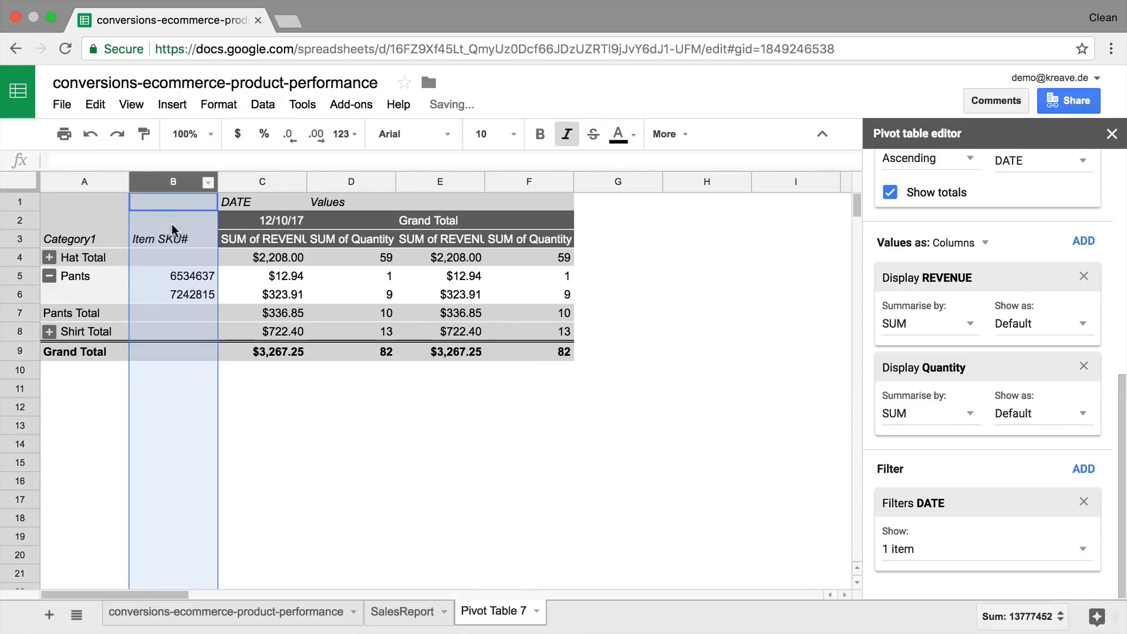
click(173, 275)
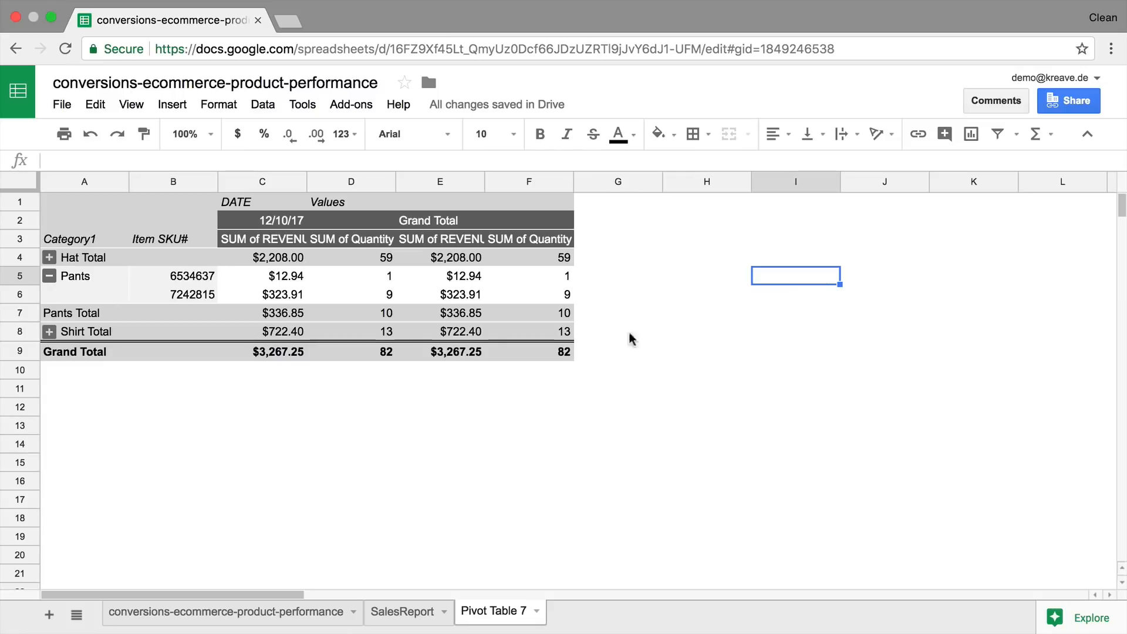
mouse_move(660, 396)
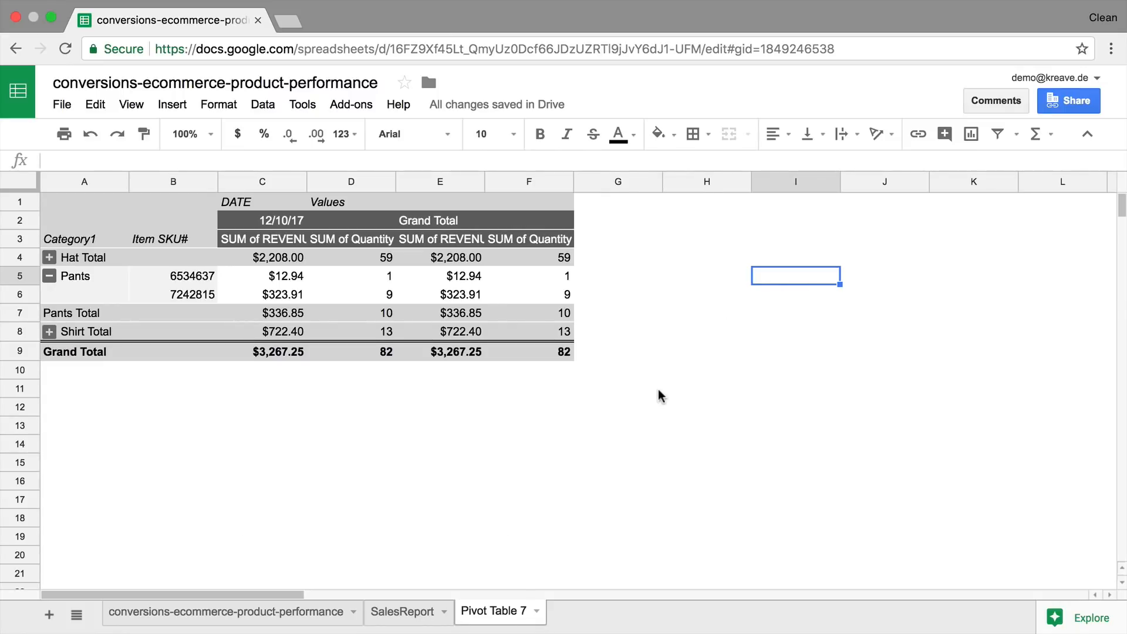